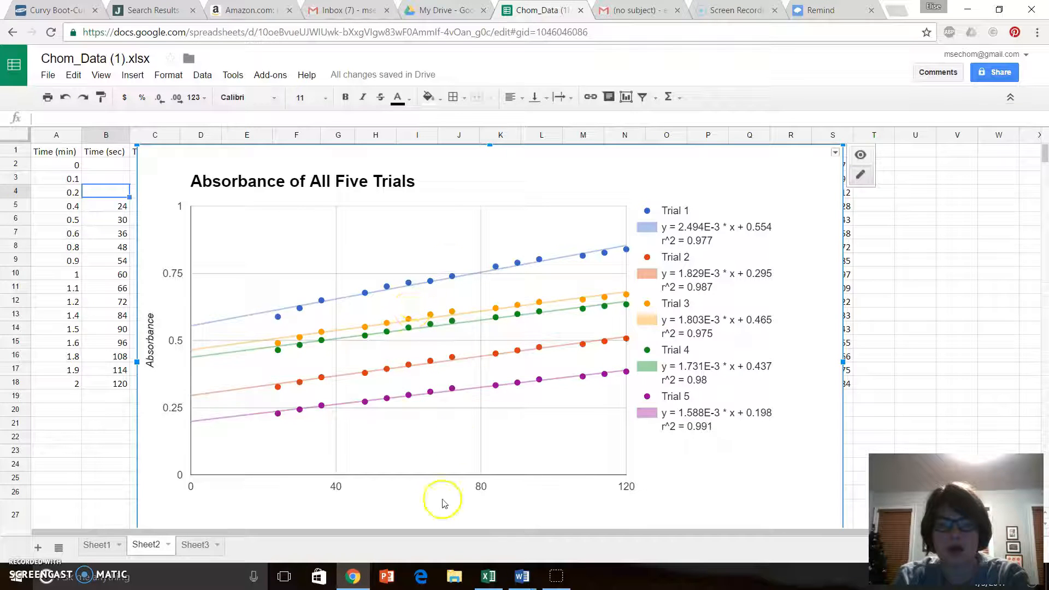
mouse_move(250, 349)
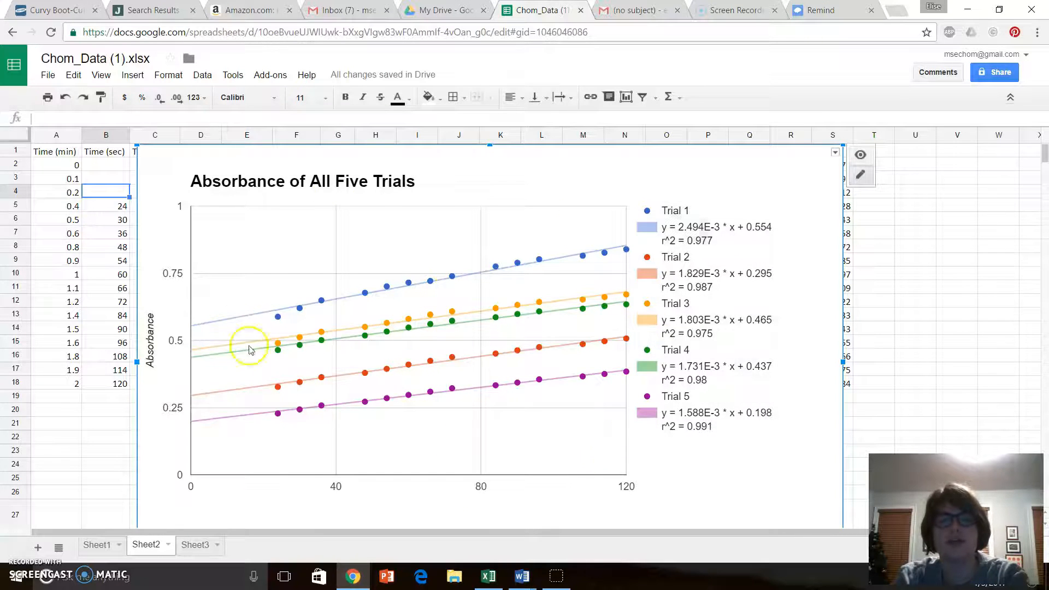
mouse_move(595, 494)
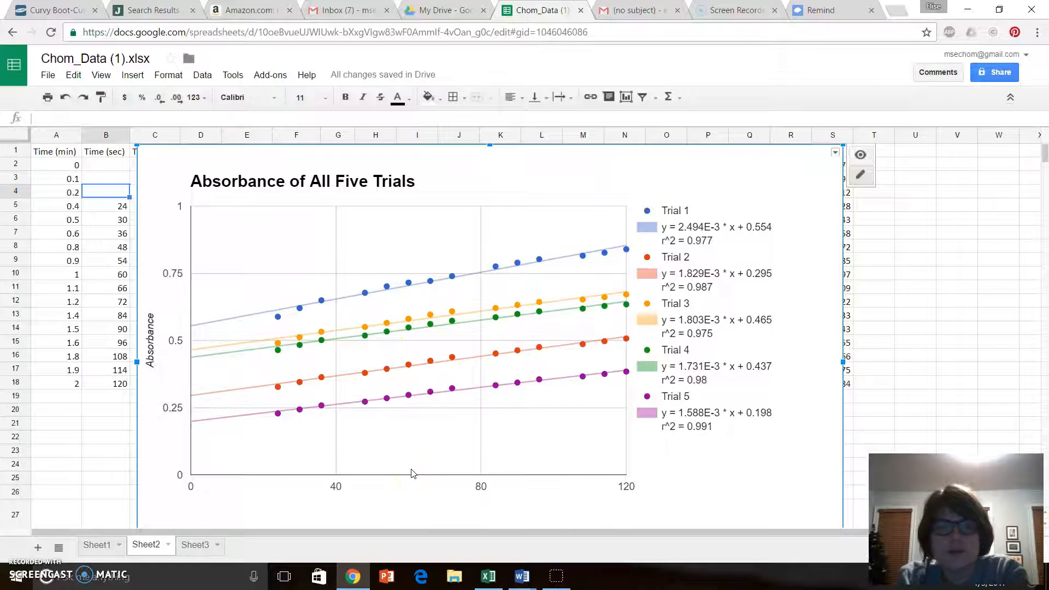
mouse_move(390, 438)
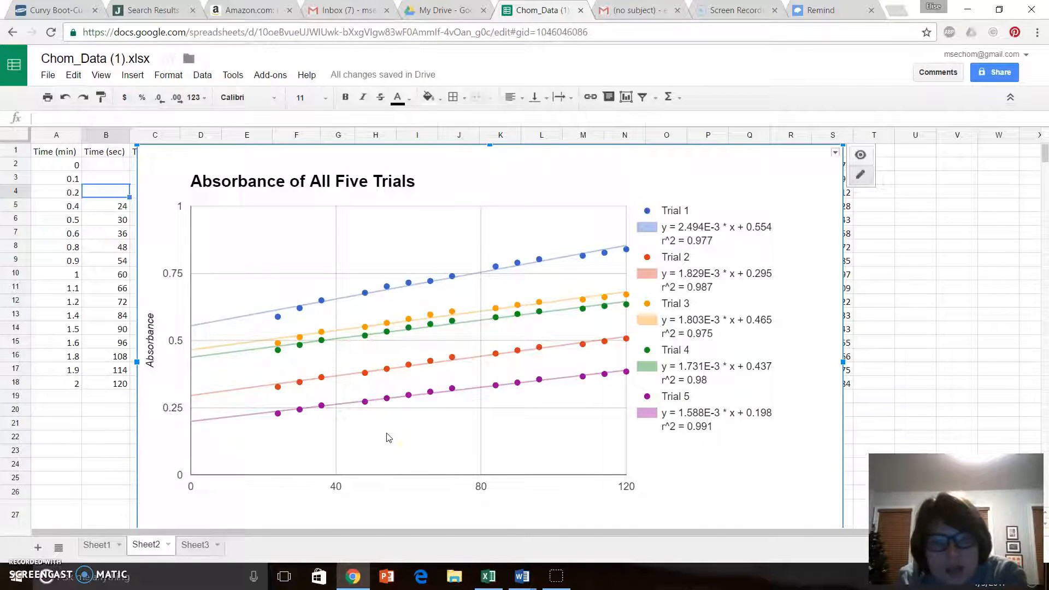
- Switch to Sheet3, which holds the raw time and absorbance data for five trials
left_click(196, 544)
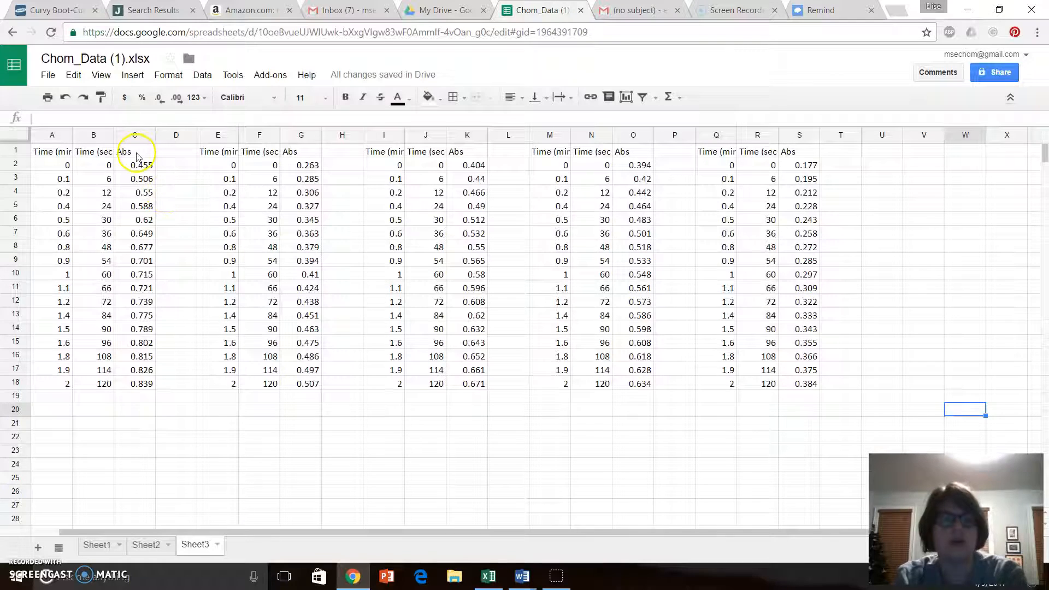
- Rename the Abs headers in C1, G1 and K1 to Trial 1, Trial 2 and Trial 3
left_click(134, 151)
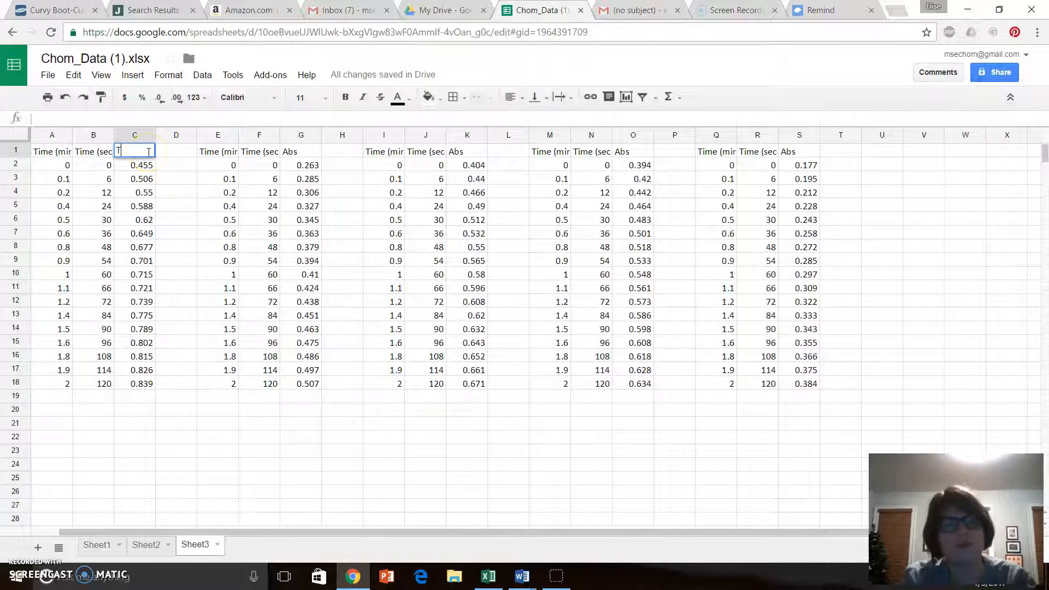
type("Trial")
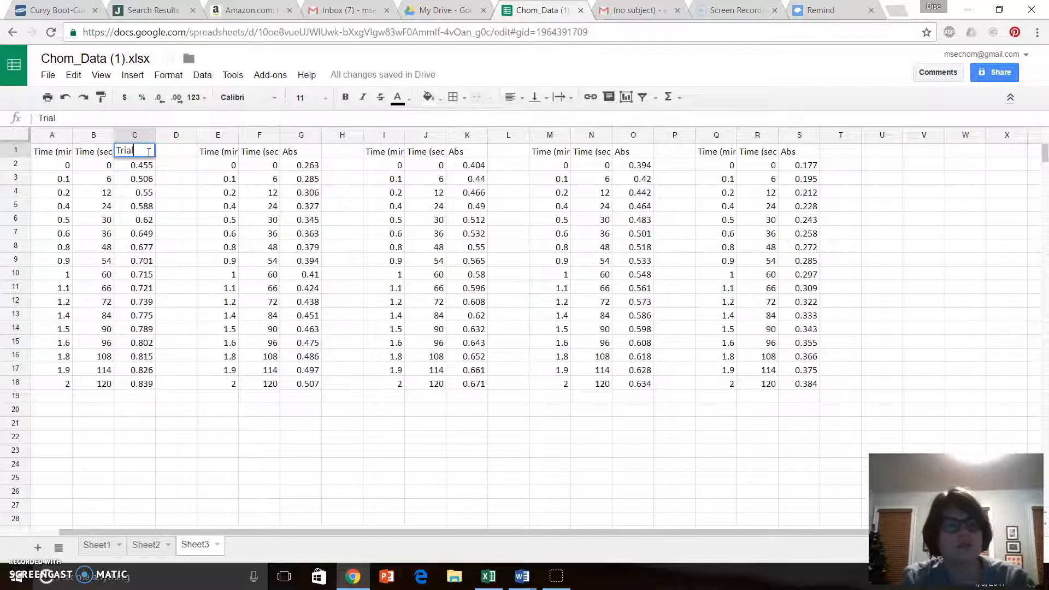
left_click(301, 151)
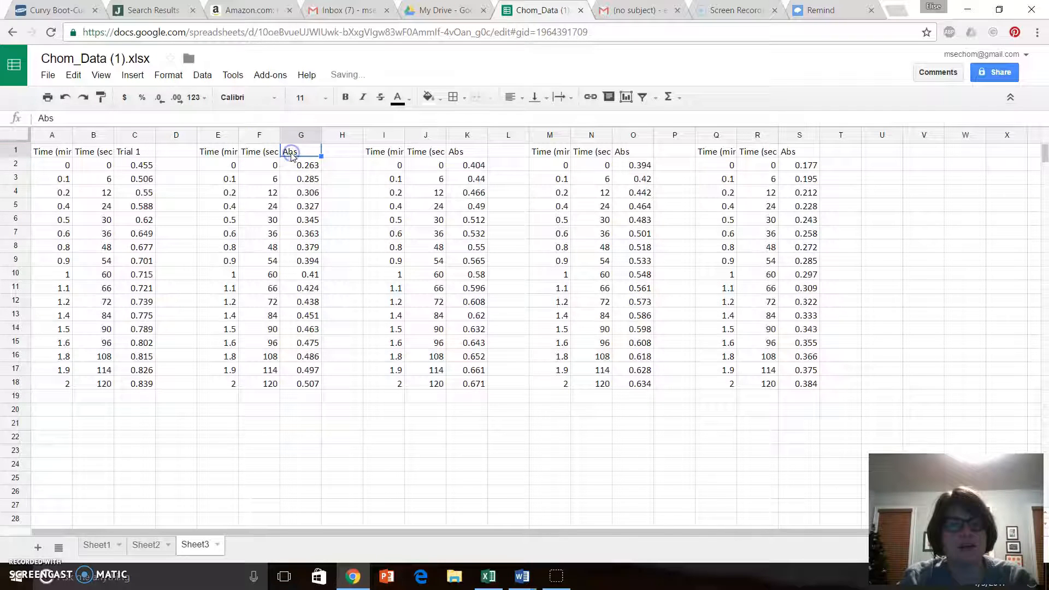
key("Delete")
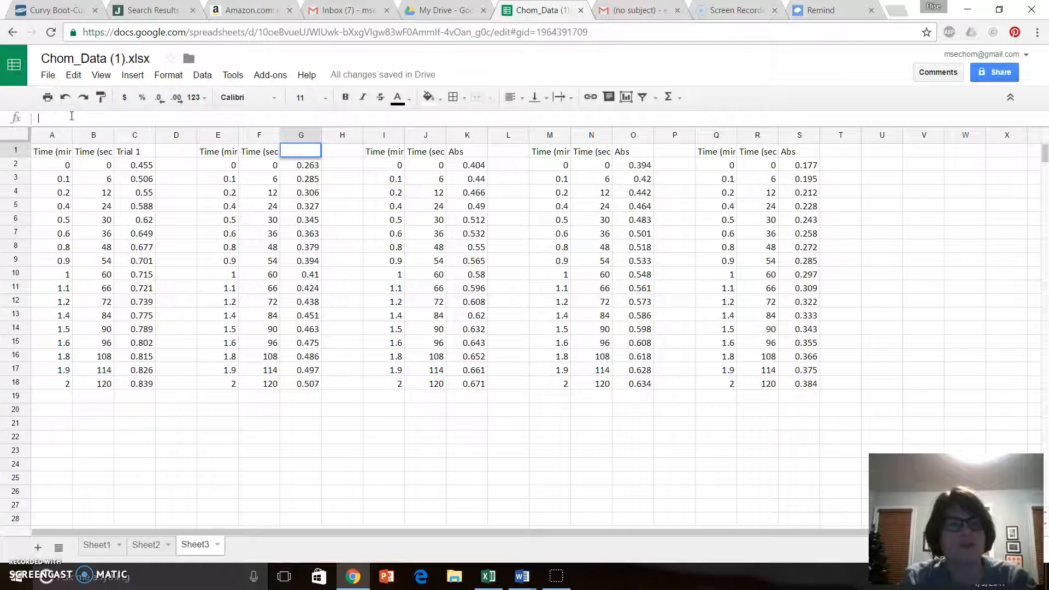
type("Trial 2")
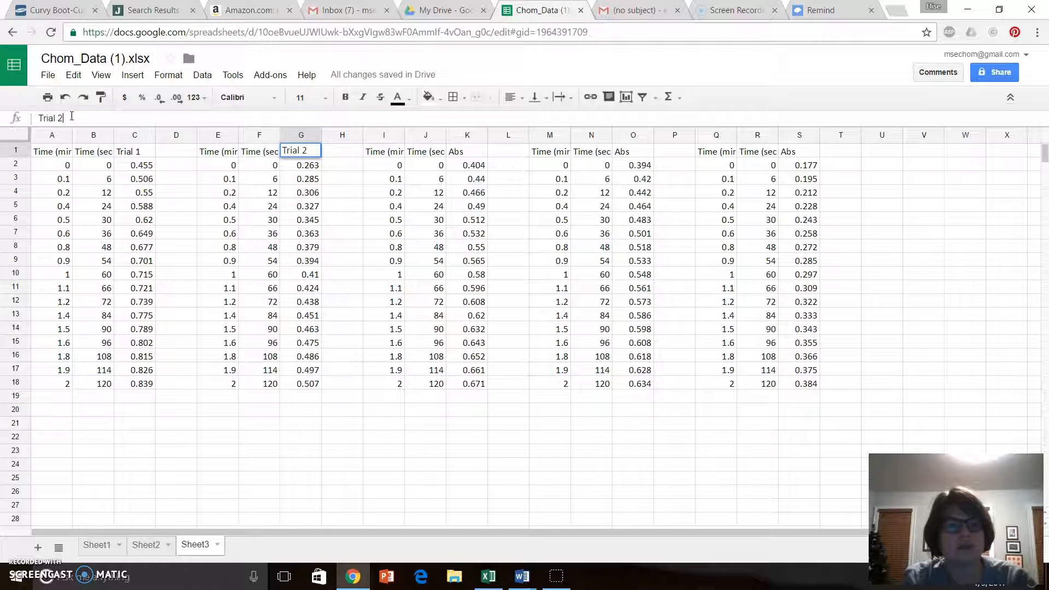
left_click(468, 151)
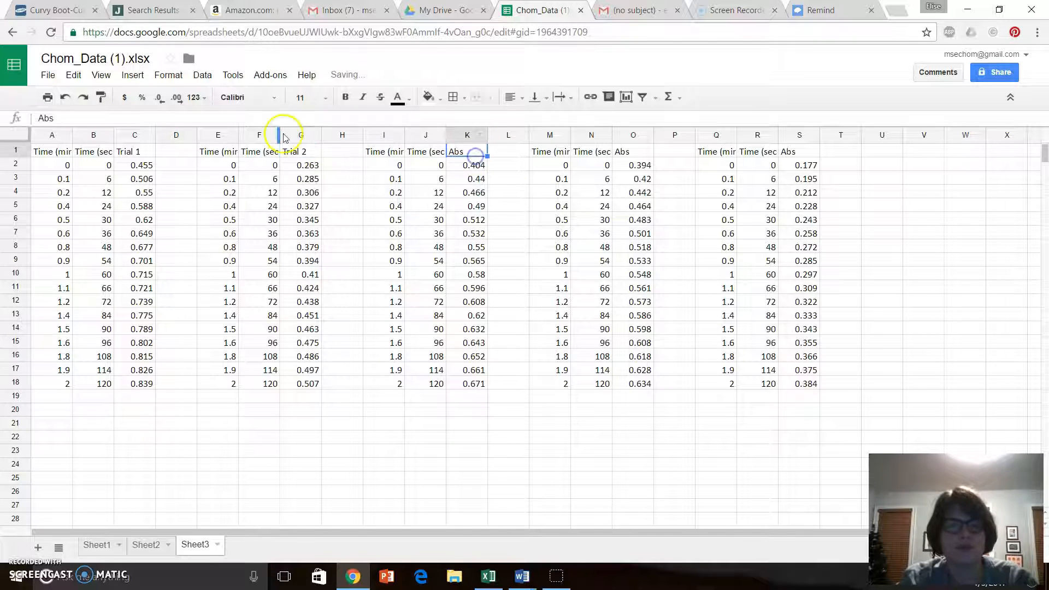
type("T")
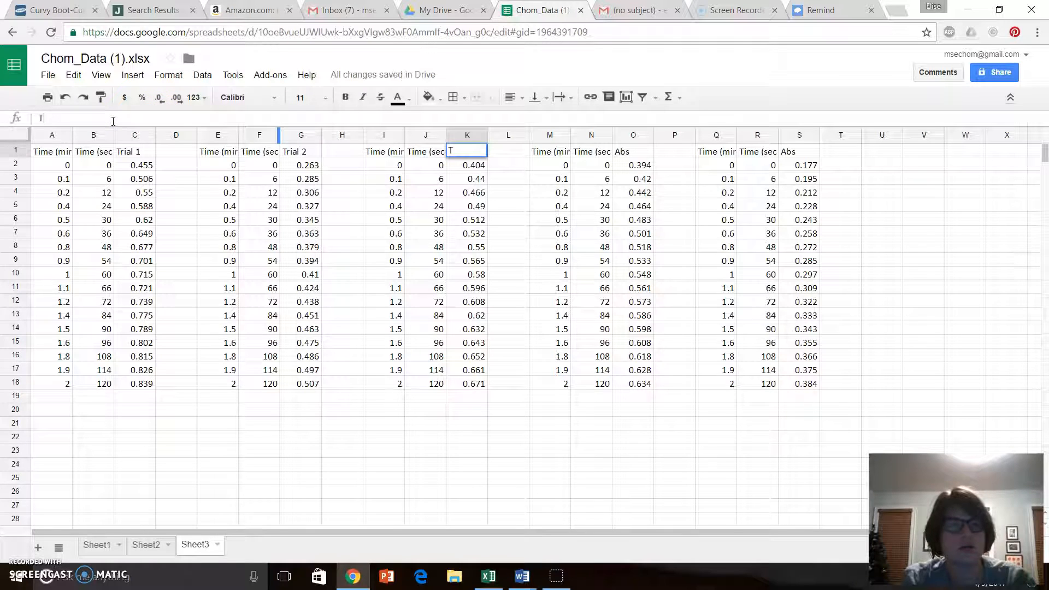
type("rial 4=3")
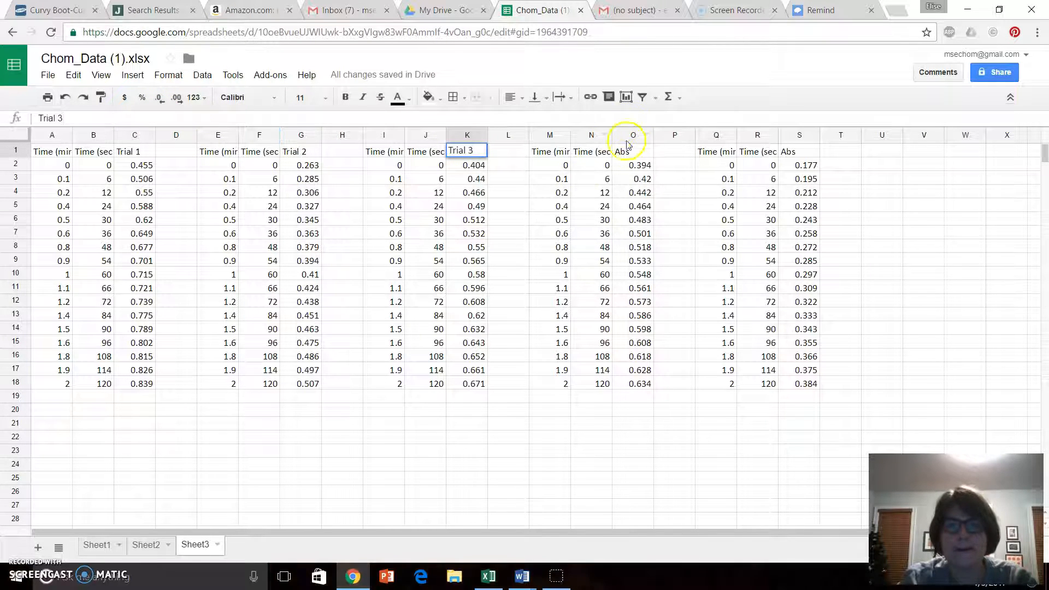
- Rename the Abs headers in O1 and S1 to Trial 4 and Trial 5
left_click(633, 151)
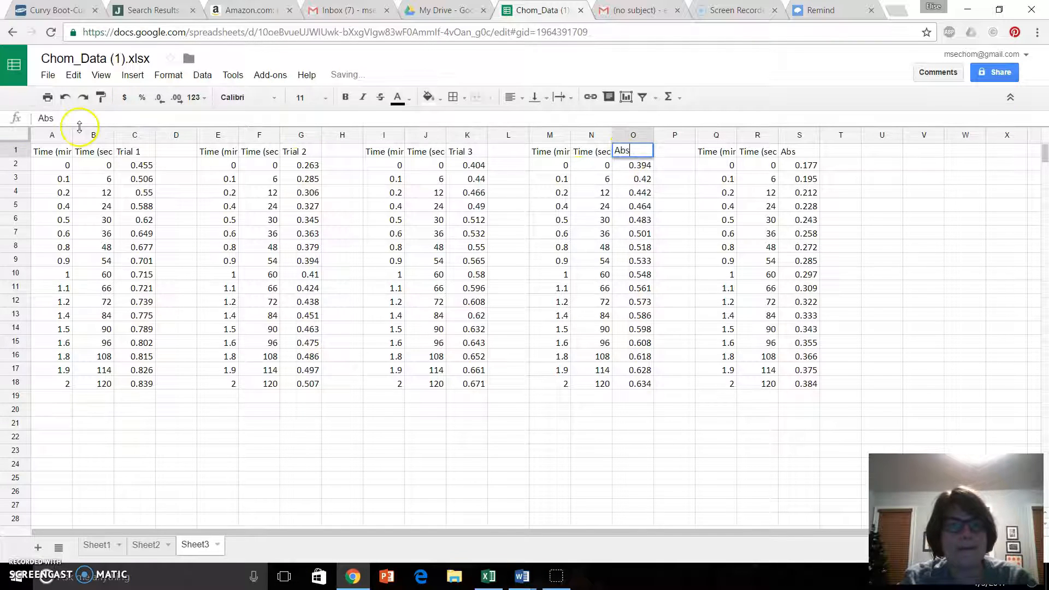
type("T")
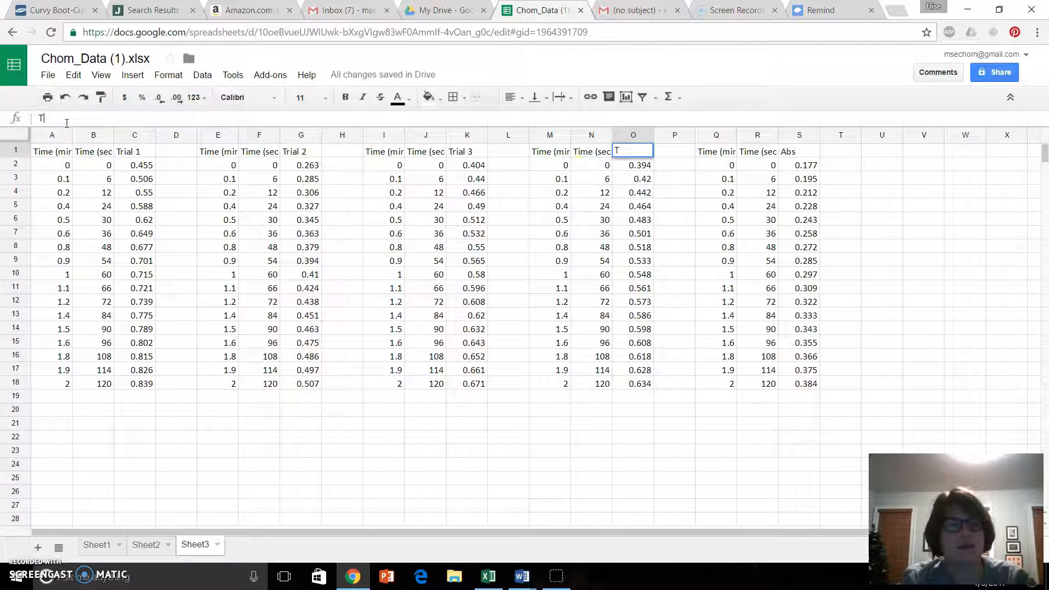
type("rial 4")
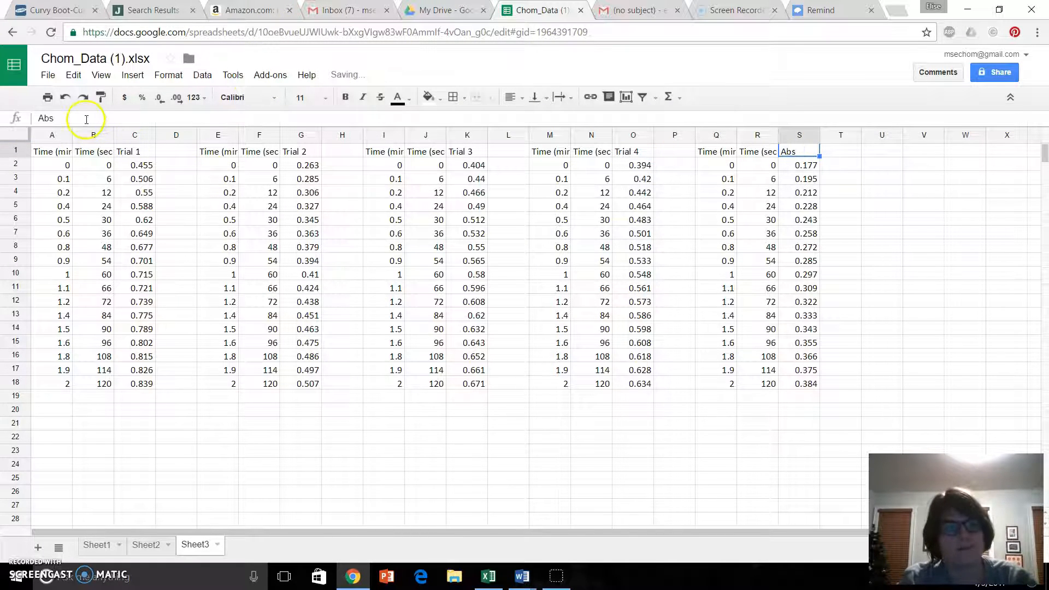
type("Trial 5")
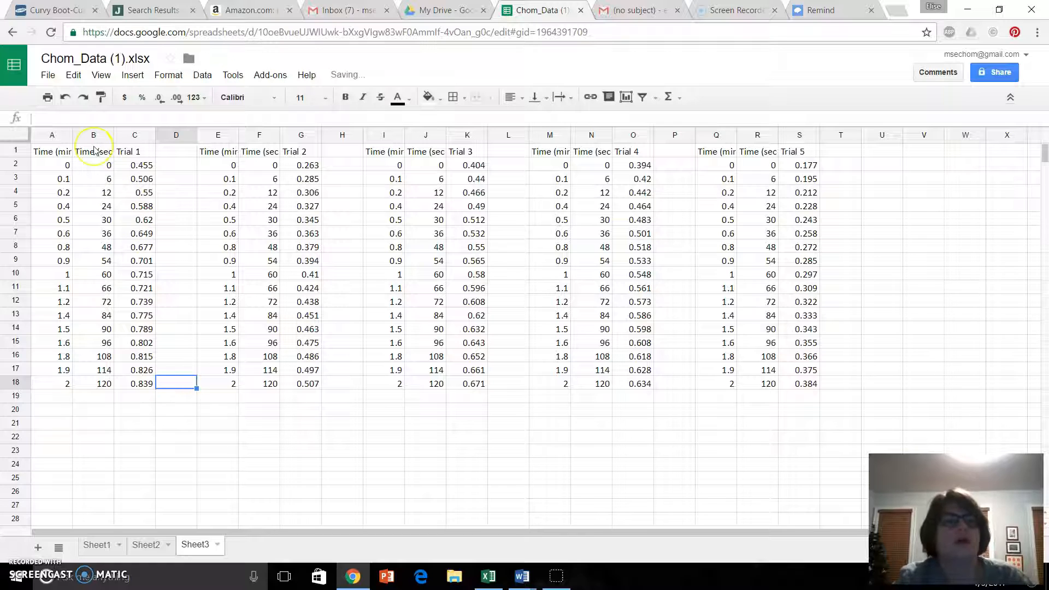
- Select B1:C18 plus the G, K, O and S trial columns as one range
left_click(93, 152)
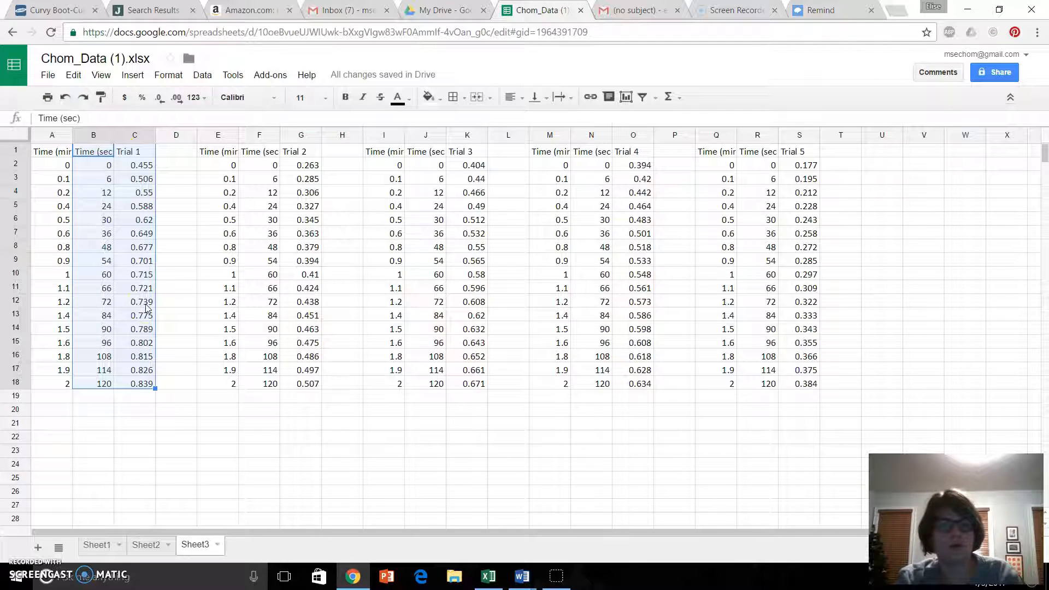
left_click(301, 152)
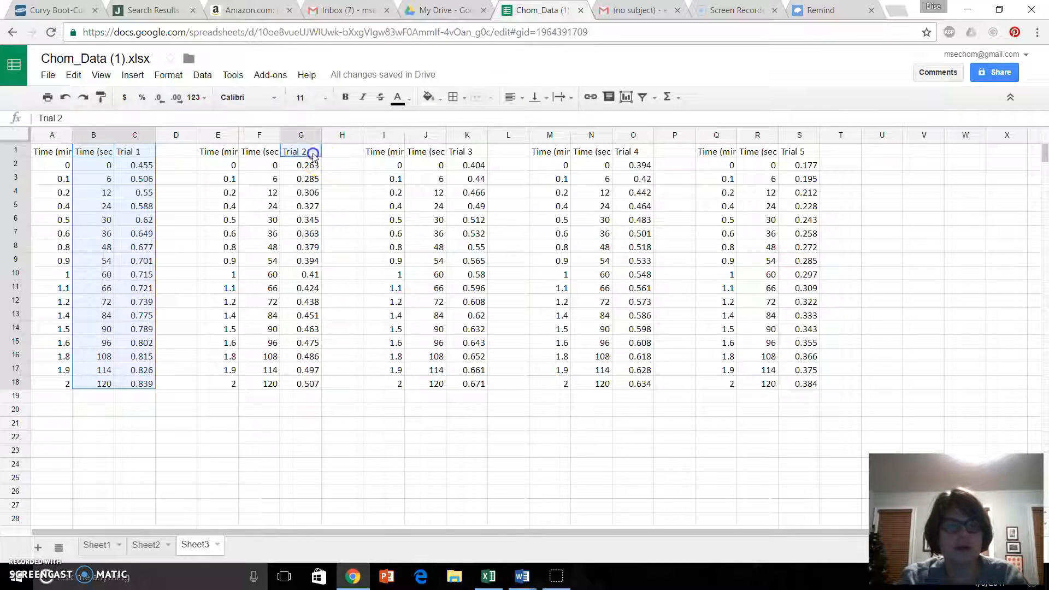
left_click_drag(300, 165, 300, 384)
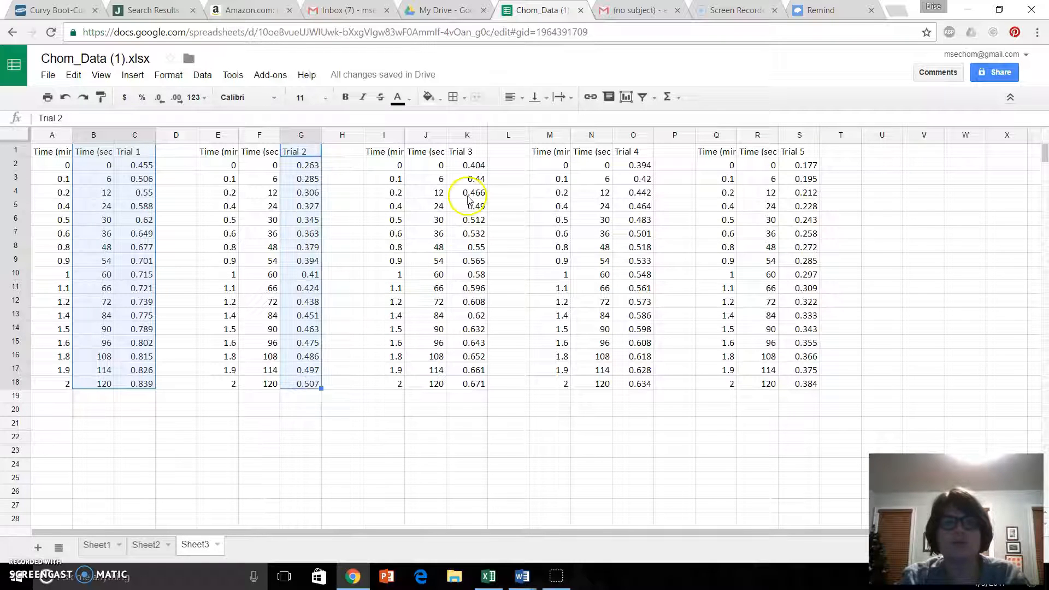
left_click(468, 151)
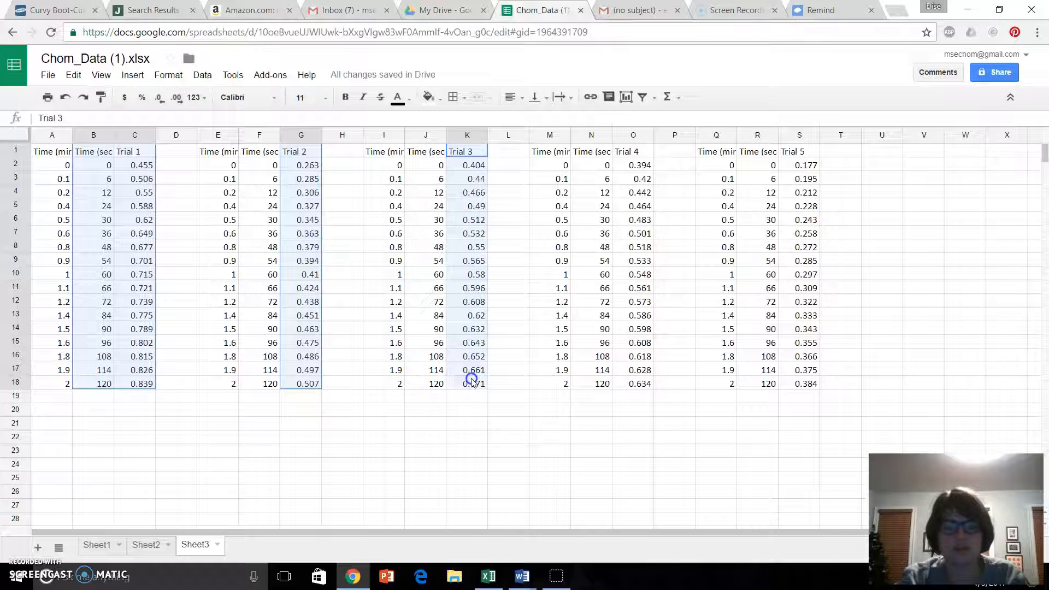
left_click(633, 165)
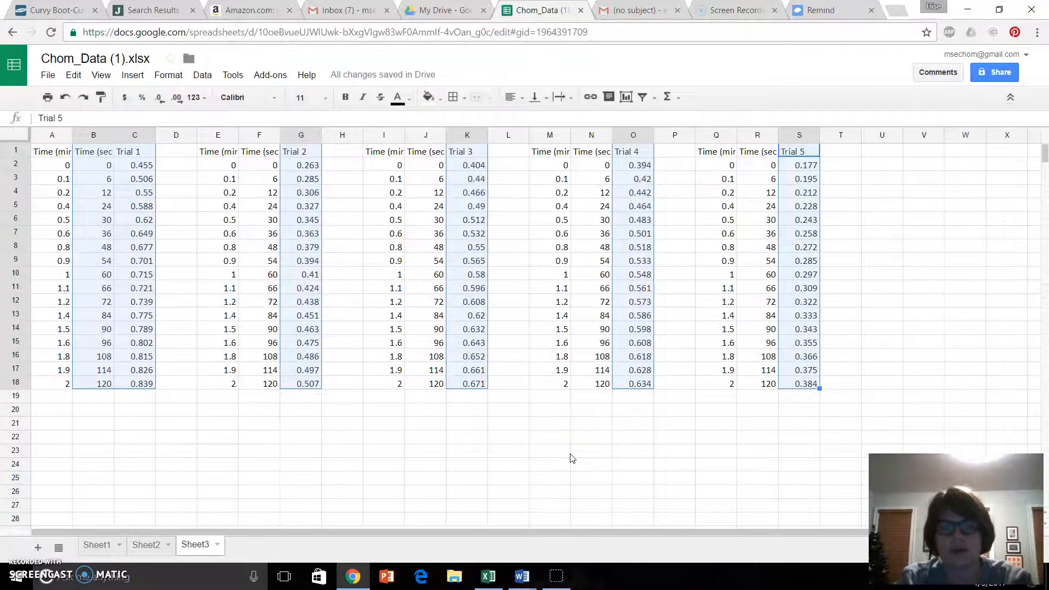
mouse_move(625, 97)
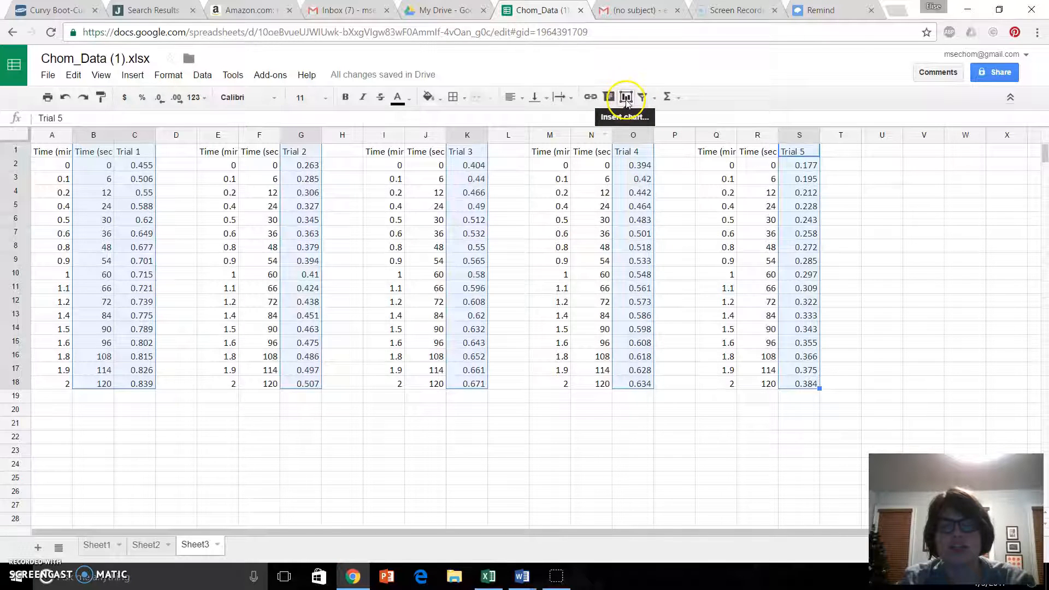
- Insert a chart from the selection and change its type to a scatter chart
left_click(625, 98)
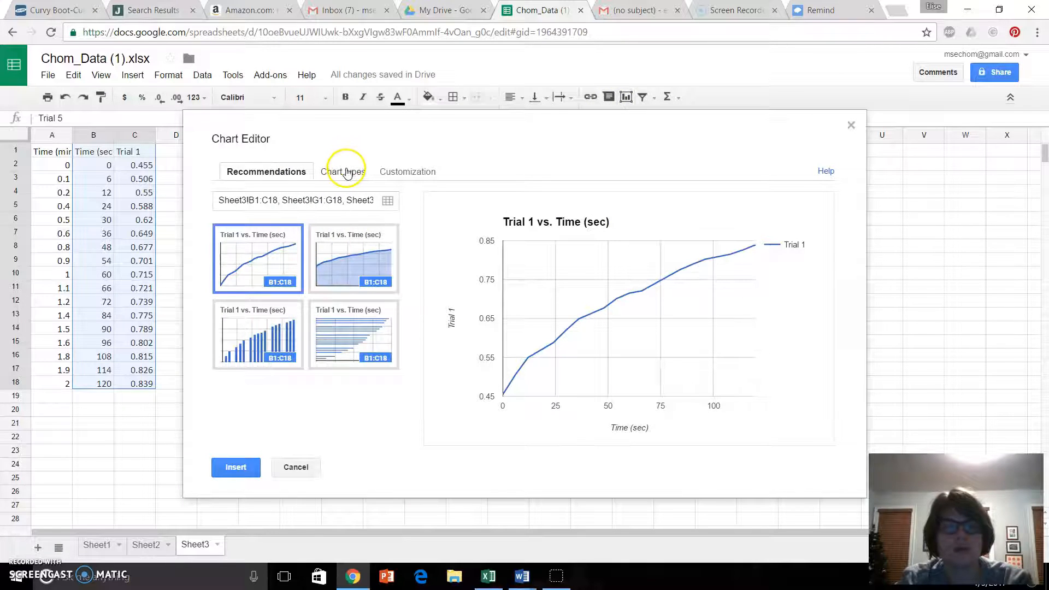
left_click(343, 171)
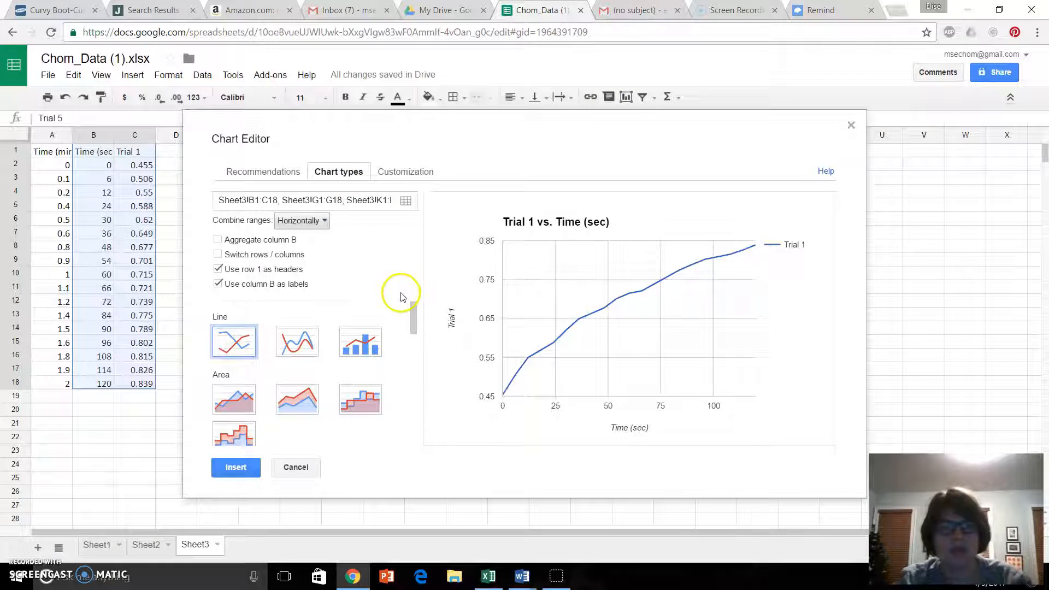
scroll("down", 3)
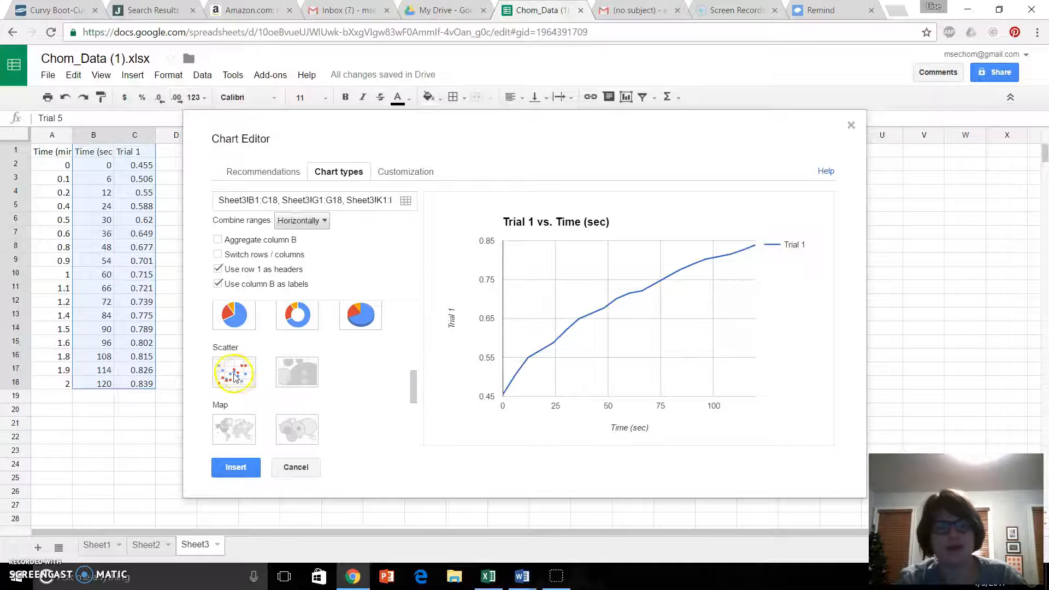
left_click(233, 373)
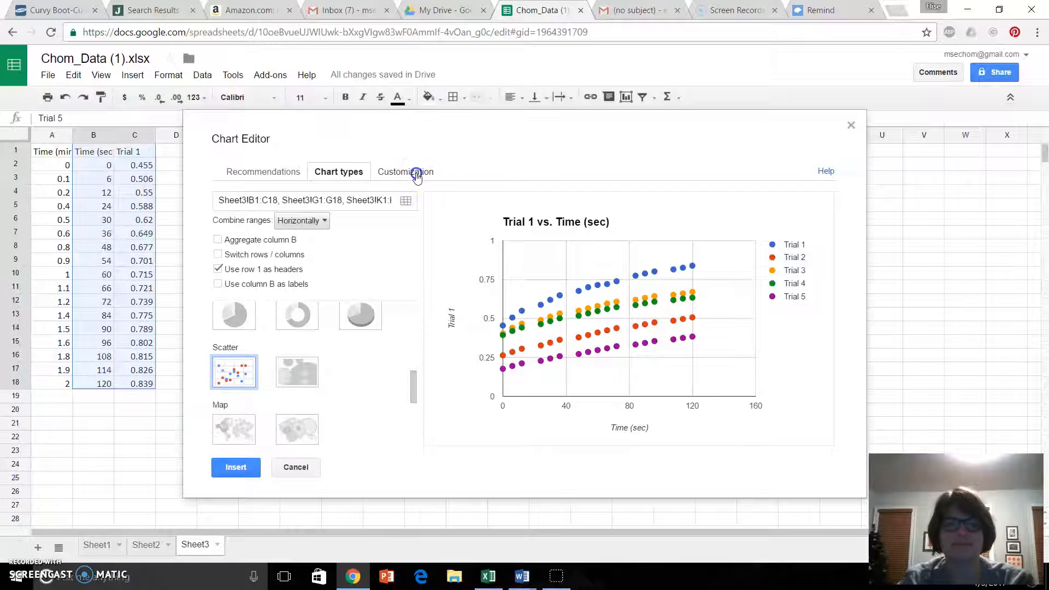
- Title the chart 'Absorbance of All Five Trials' in the customisation settings
left_click(405, 171)
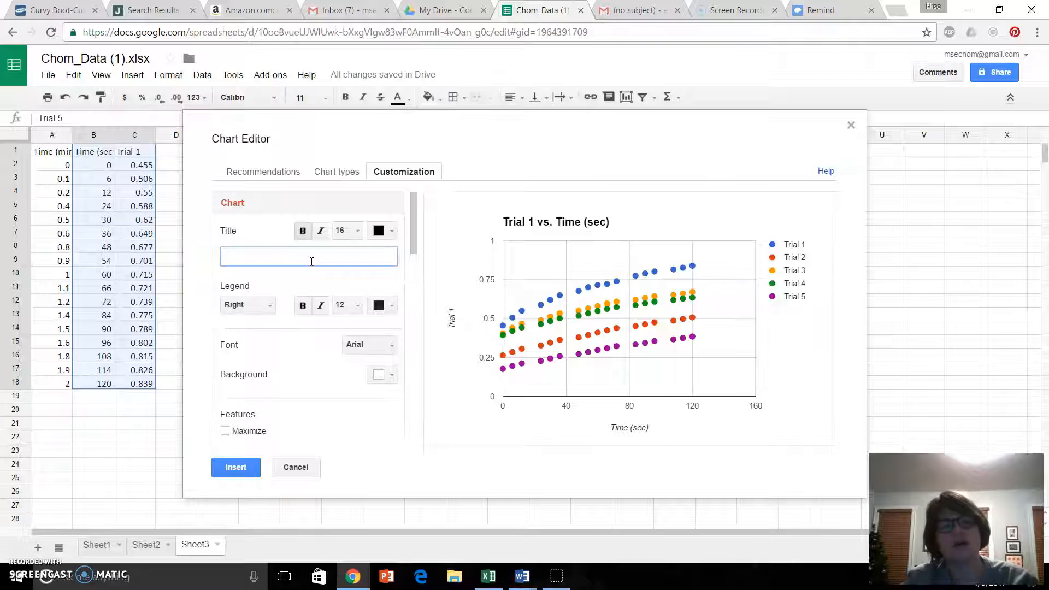
type("Absorbance of All Five T")
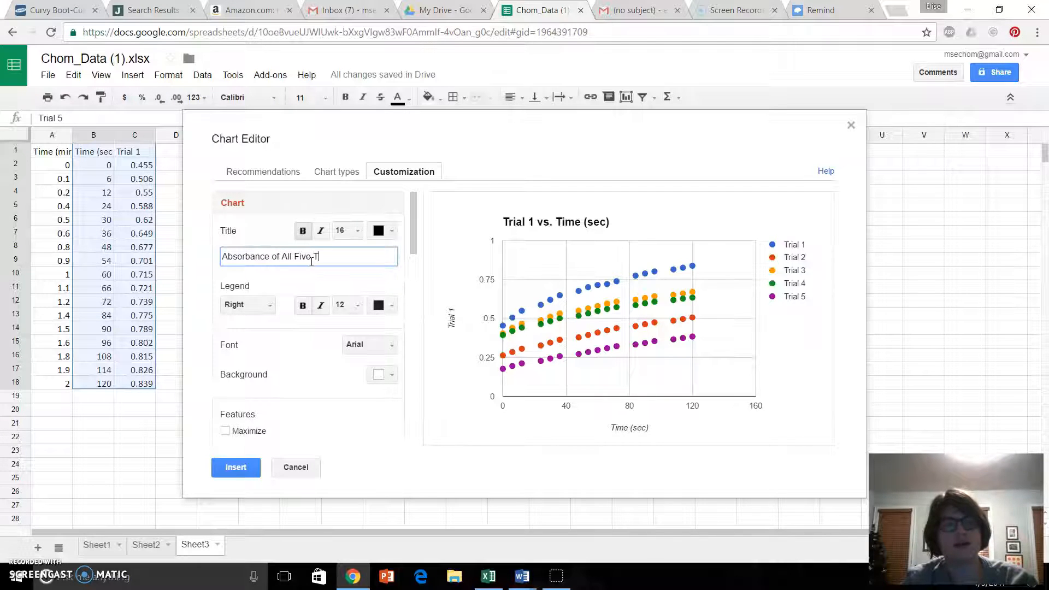
type("rials")
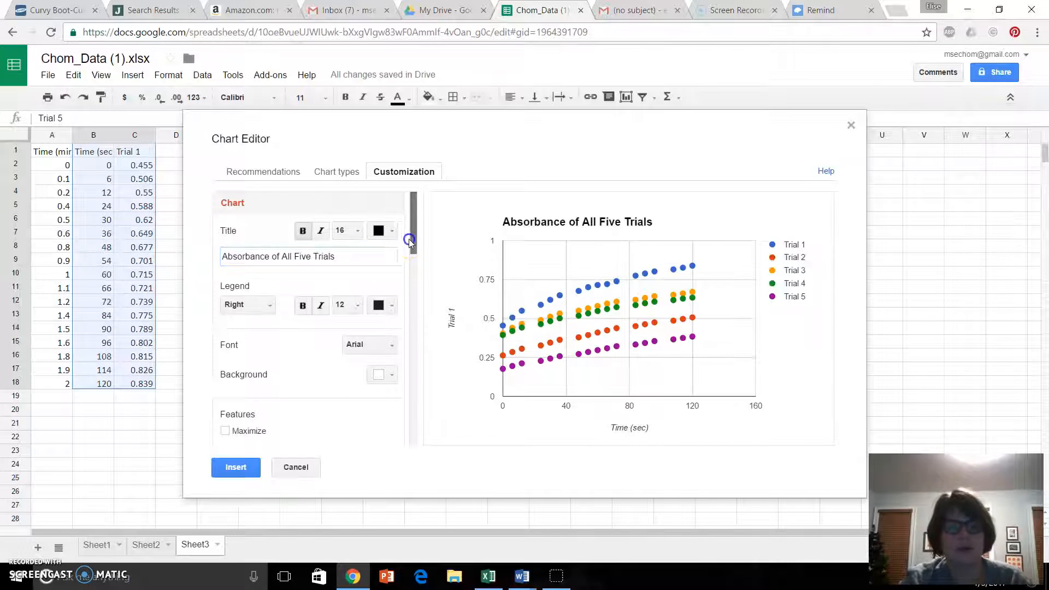
scroll("down", 3)
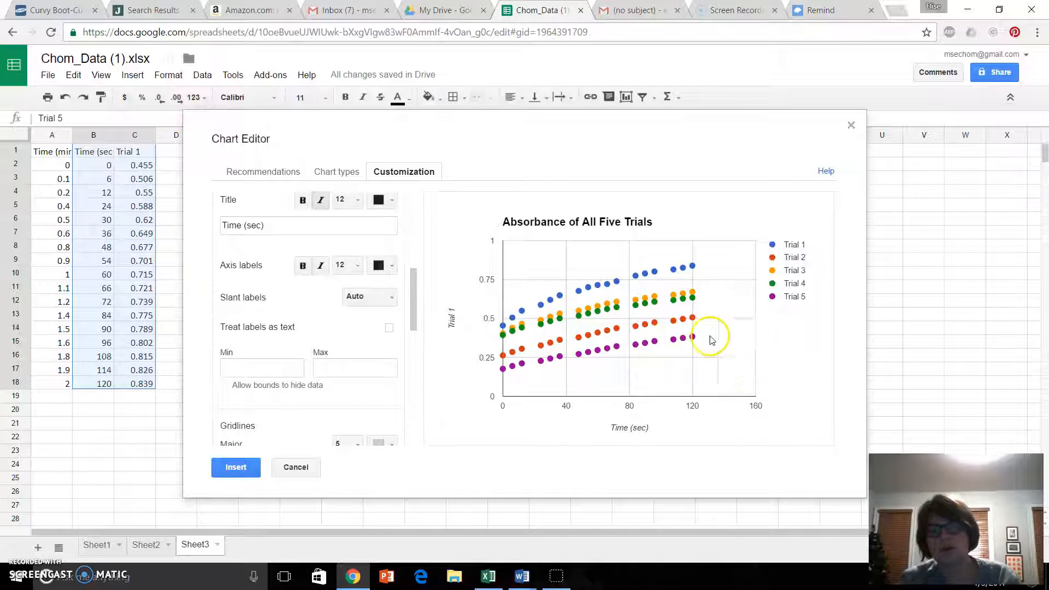
mouse_move(536, 324)
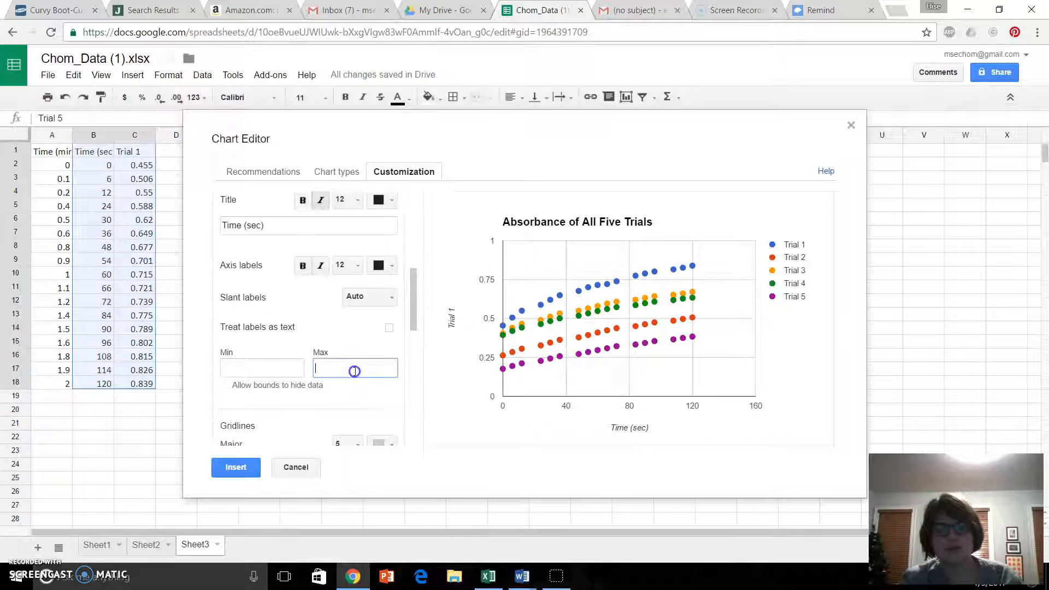
- Set the horizontal time axis maximum to 120 and select the left vertical axis
type("120")
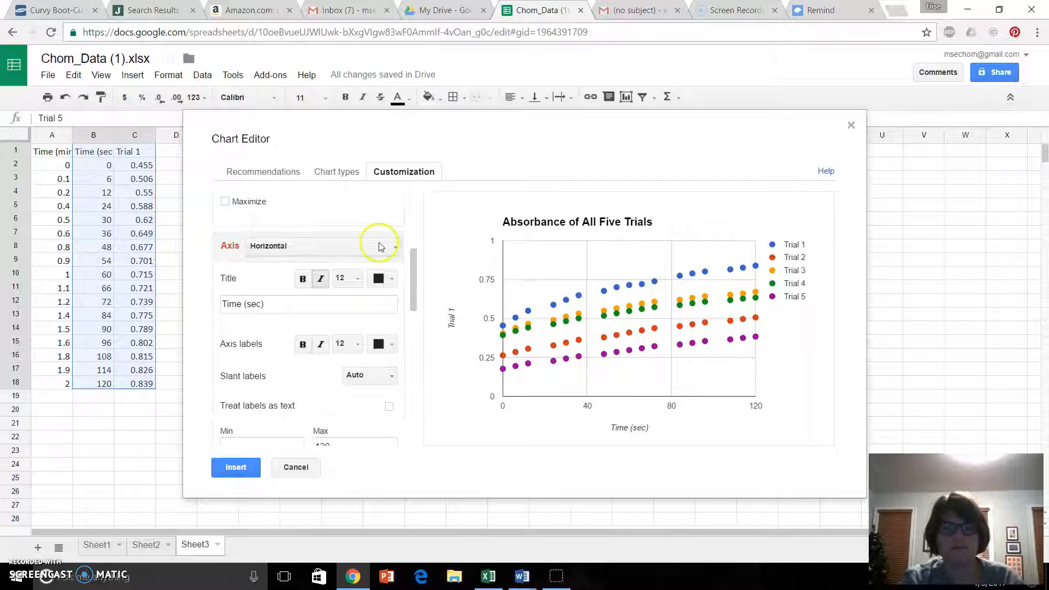
left_click(323, 245)
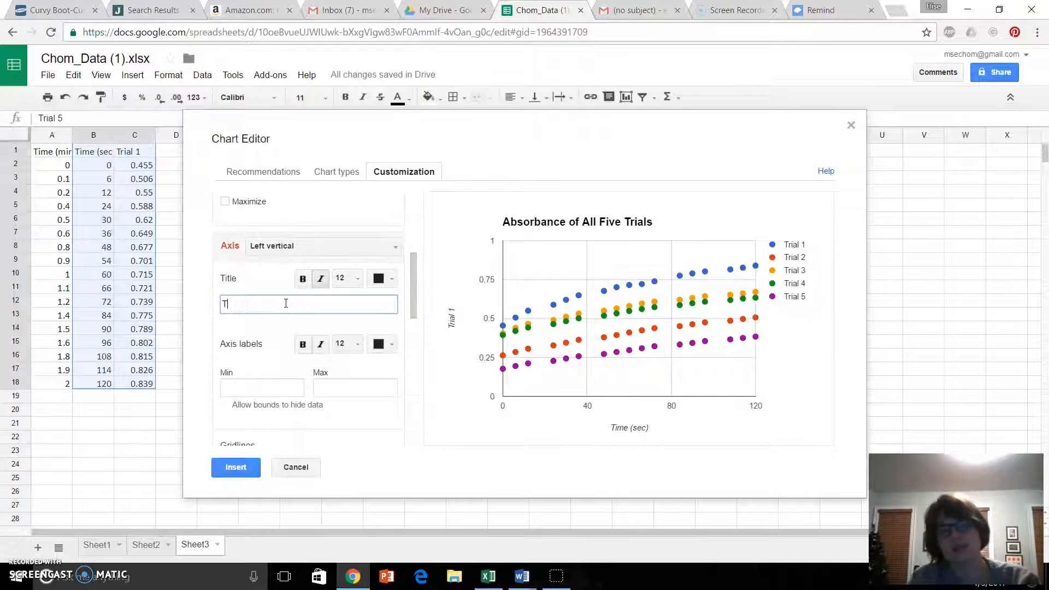
- Give the left vertical axis the title 'Absorbance'
type("Absorbance")
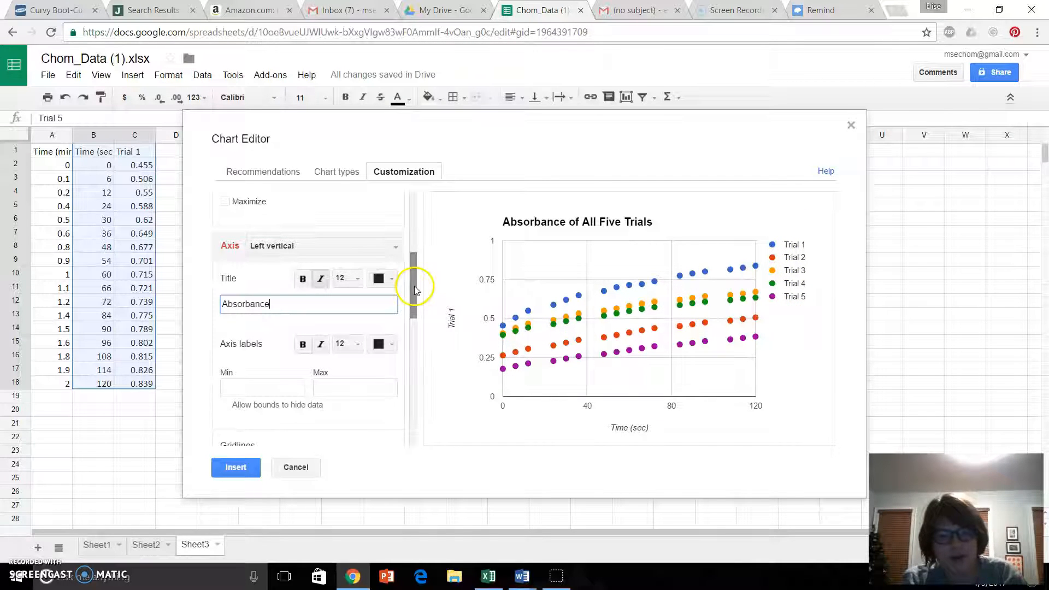
scroll("down", 3)
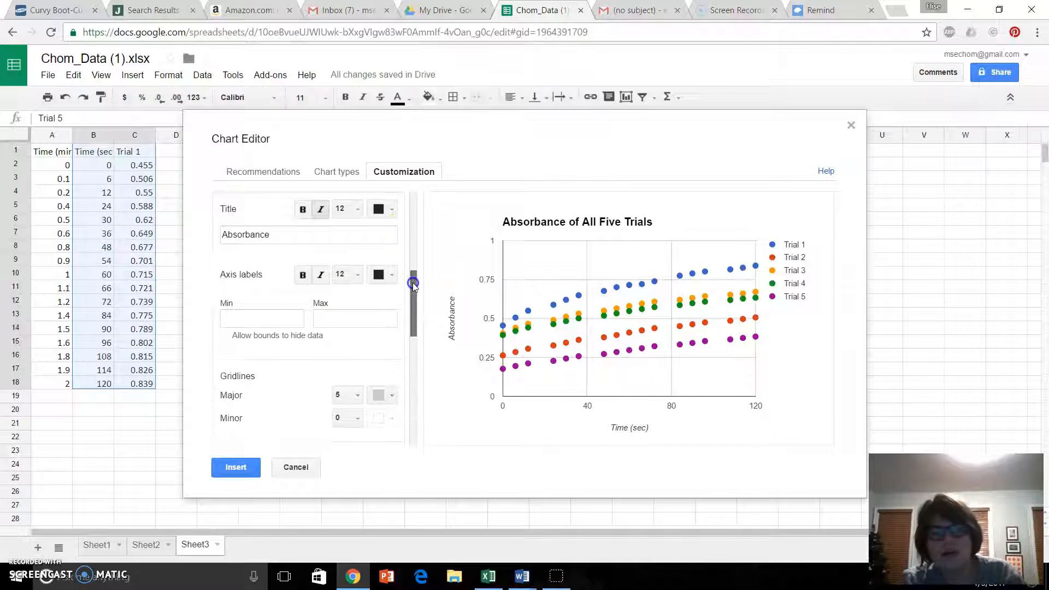
scroll("down", 3)
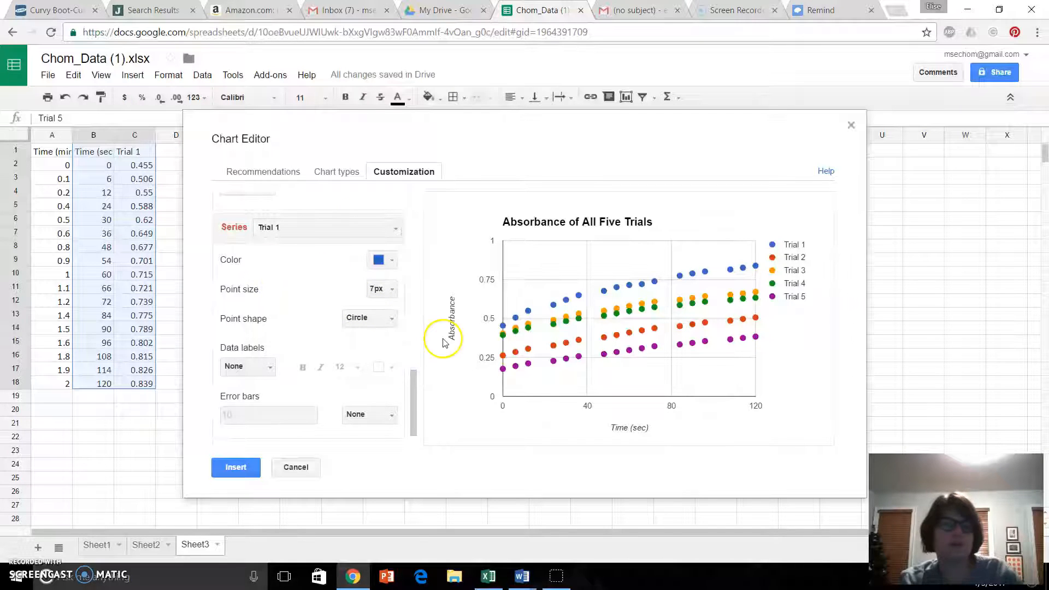
- Add a linear trendline to Trial 1, labelled with its equation and R²
left_click(369, 318)
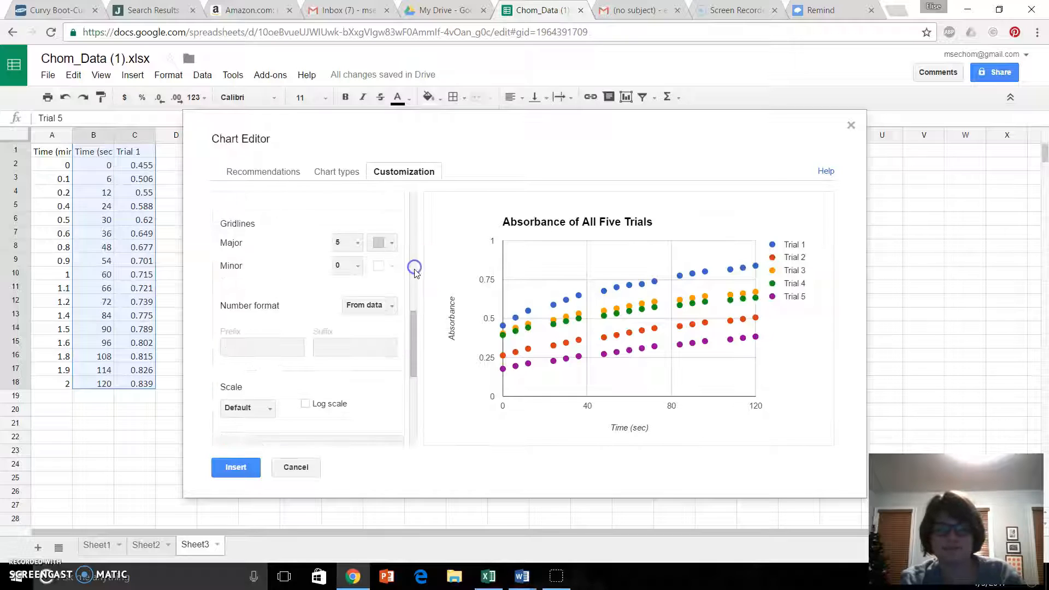
scroll("down", 3)
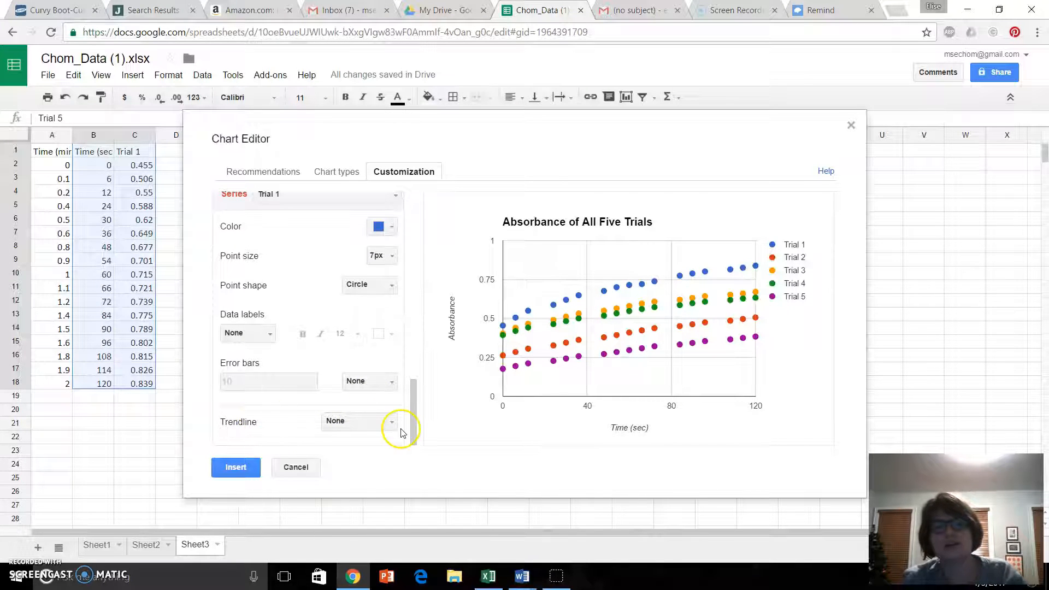
left_click(358, 421)
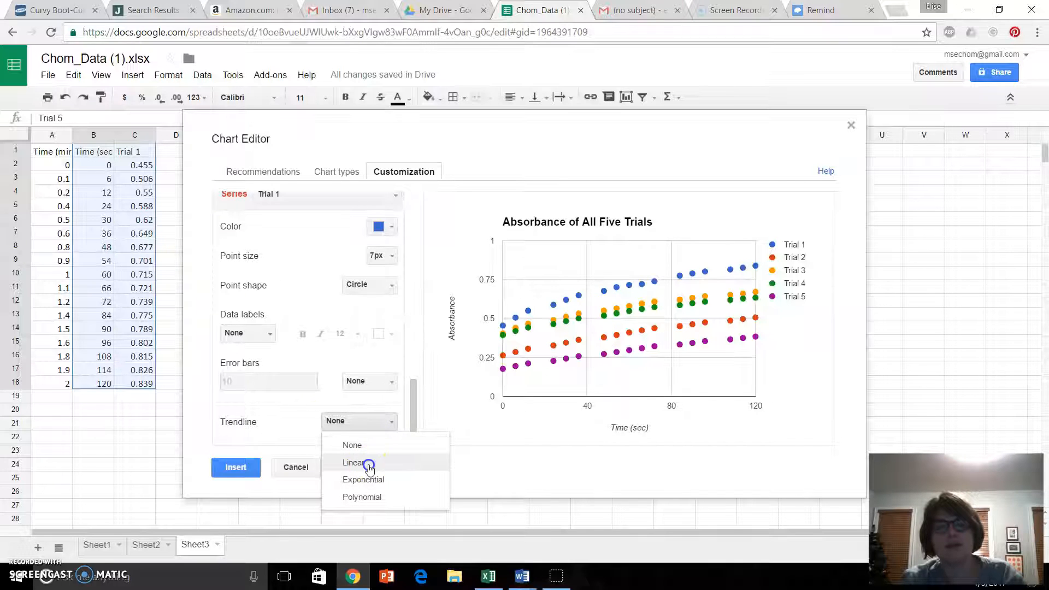
left_click(352, 462)
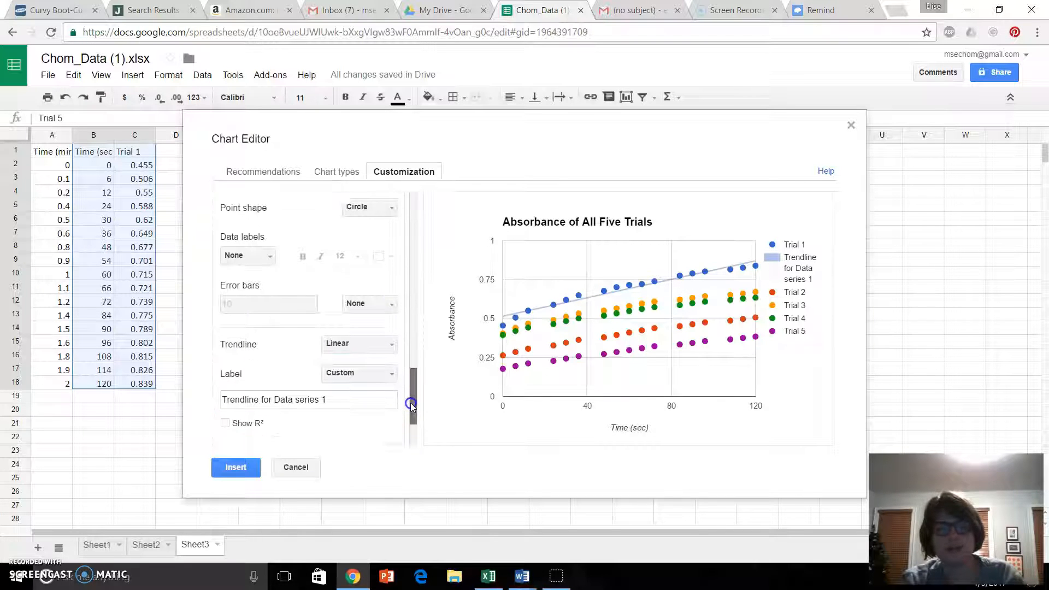
scroll("down", 3)
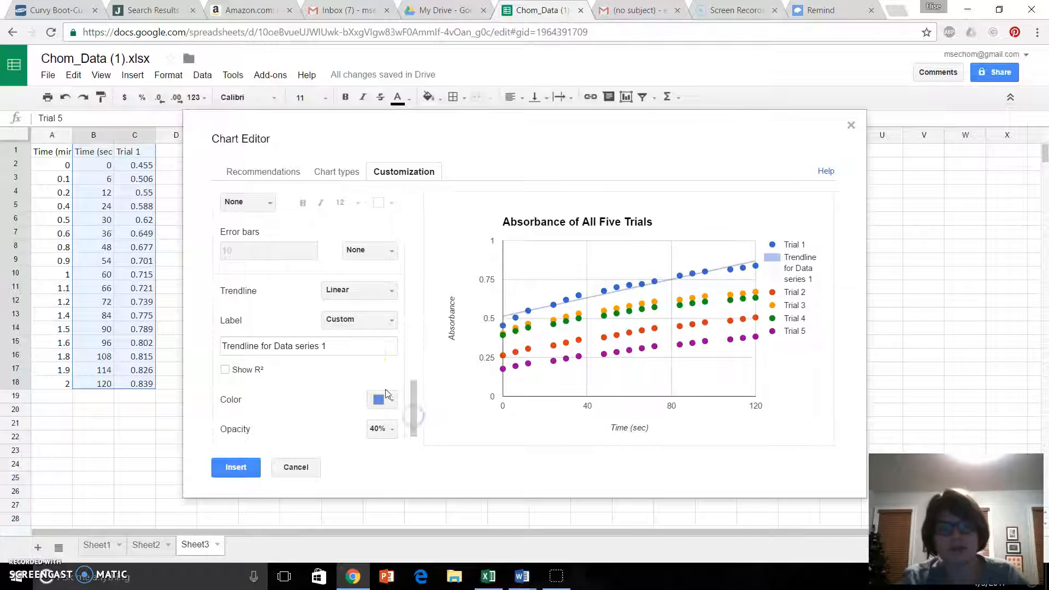
left_click(358, 320)
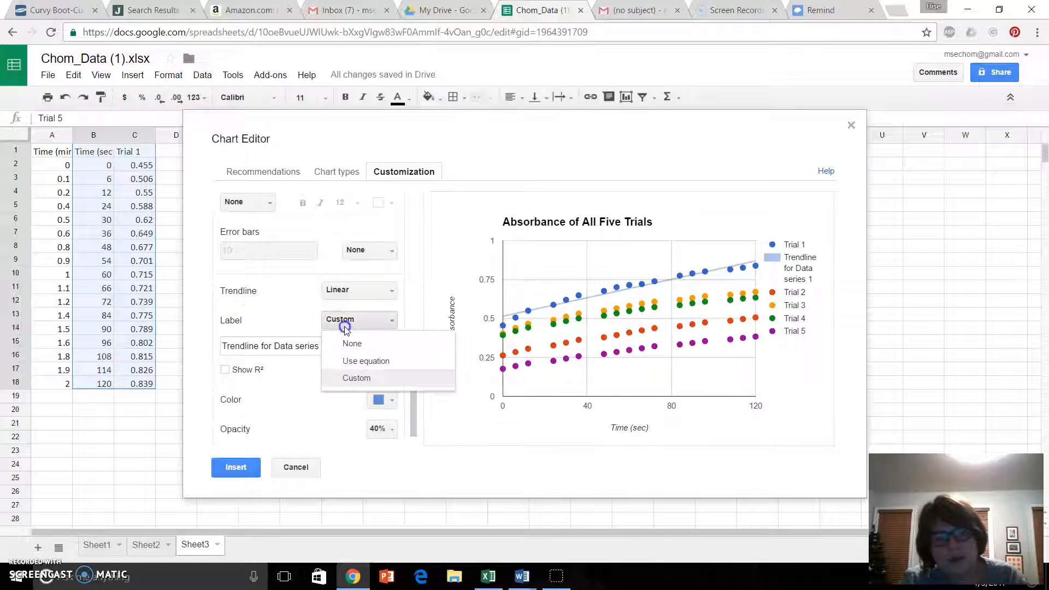
left_click(366, 361)
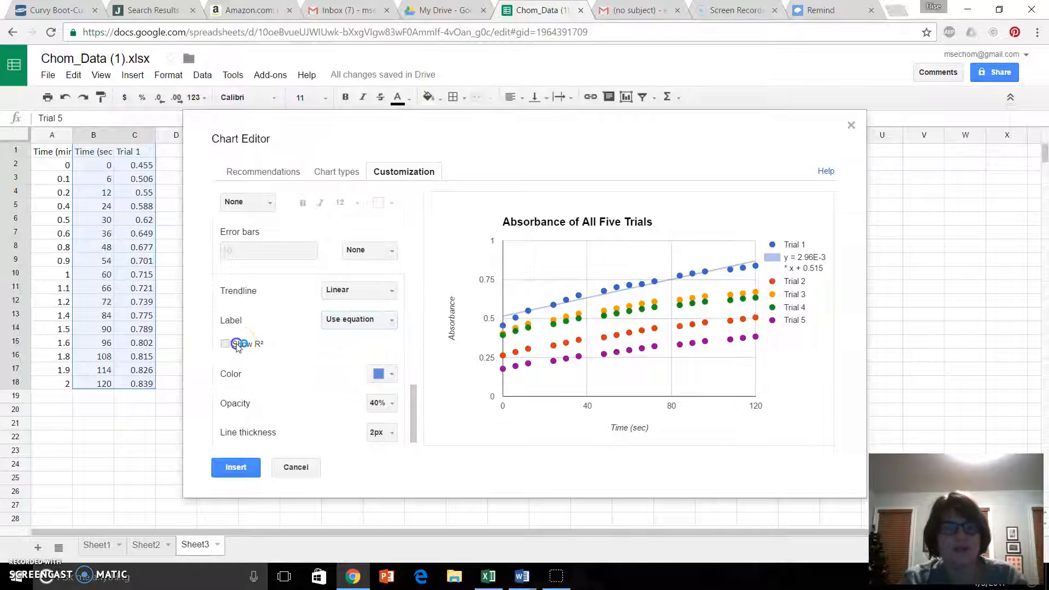
left_click(225, 344)
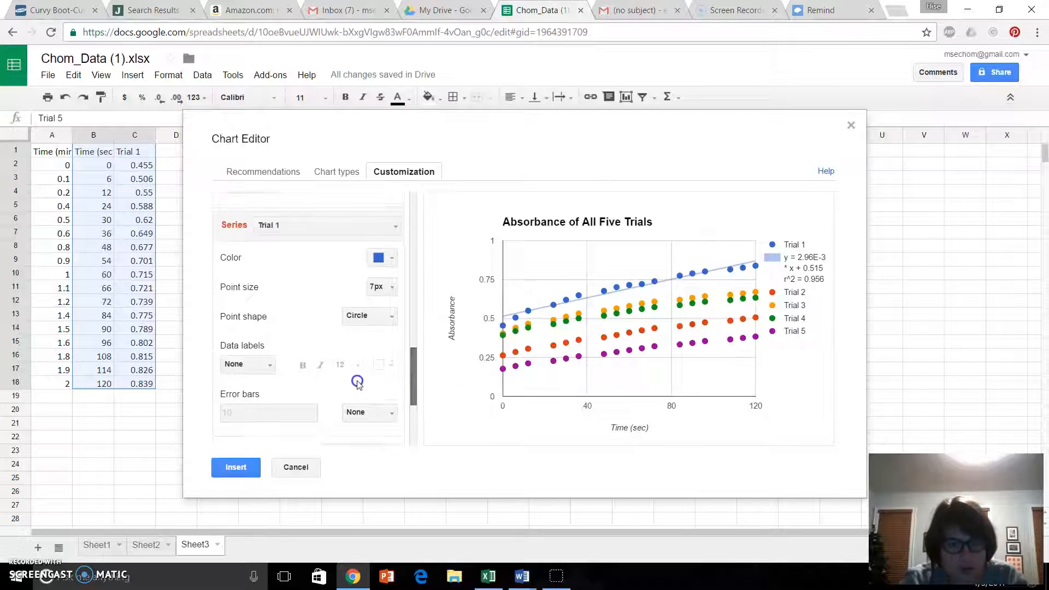
- Add a linear trendline to Trial 2, labelled with its equation and R²
left_click(327, 224)
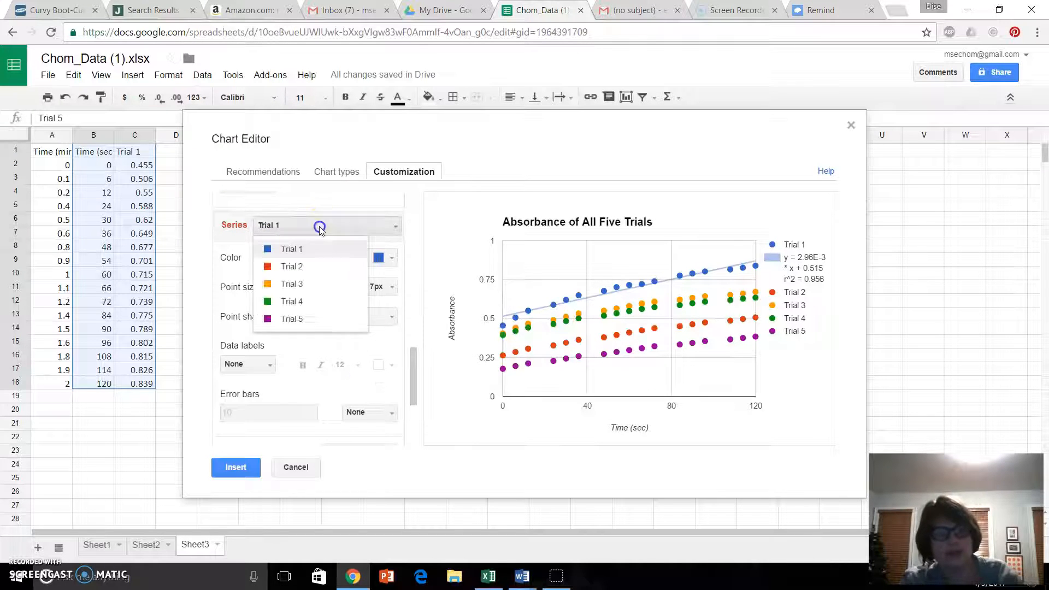
left_click(291, 266)
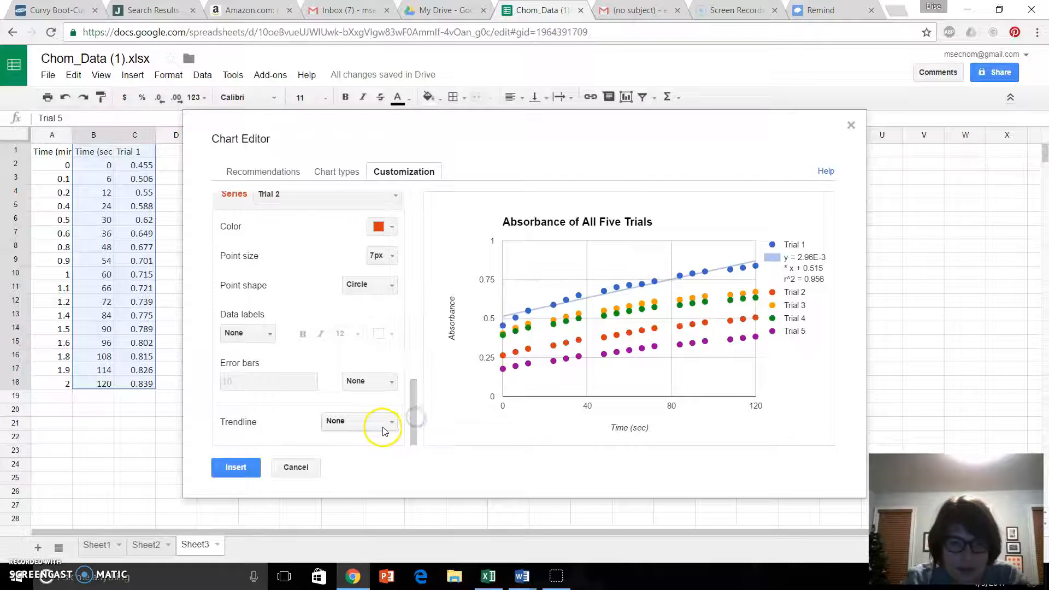
left_click(359, 422)
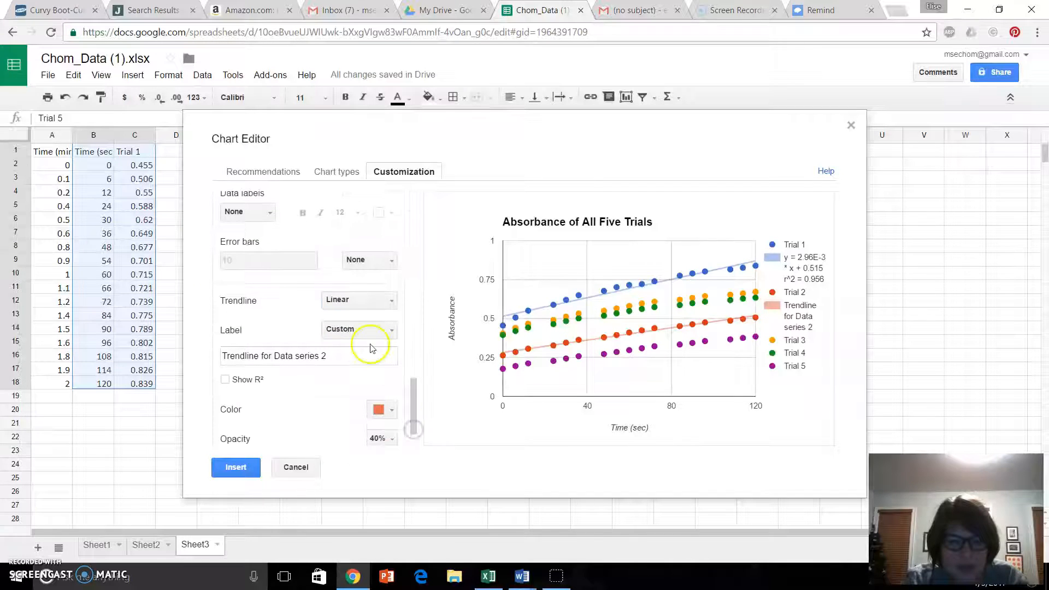
left_click(358, 329)
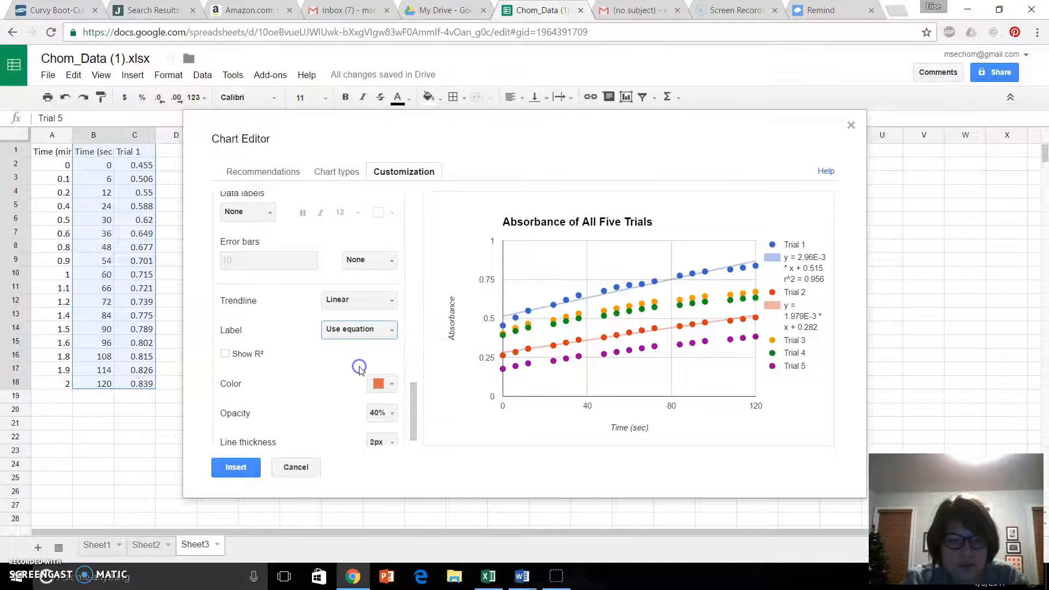
left_click(226, 354)
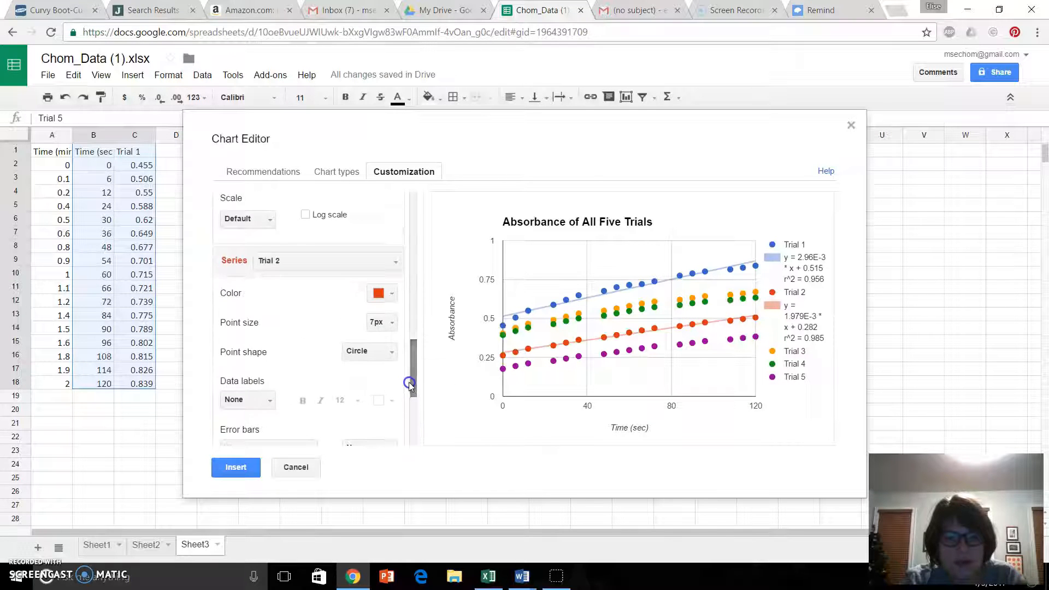
left_click(328, 260)
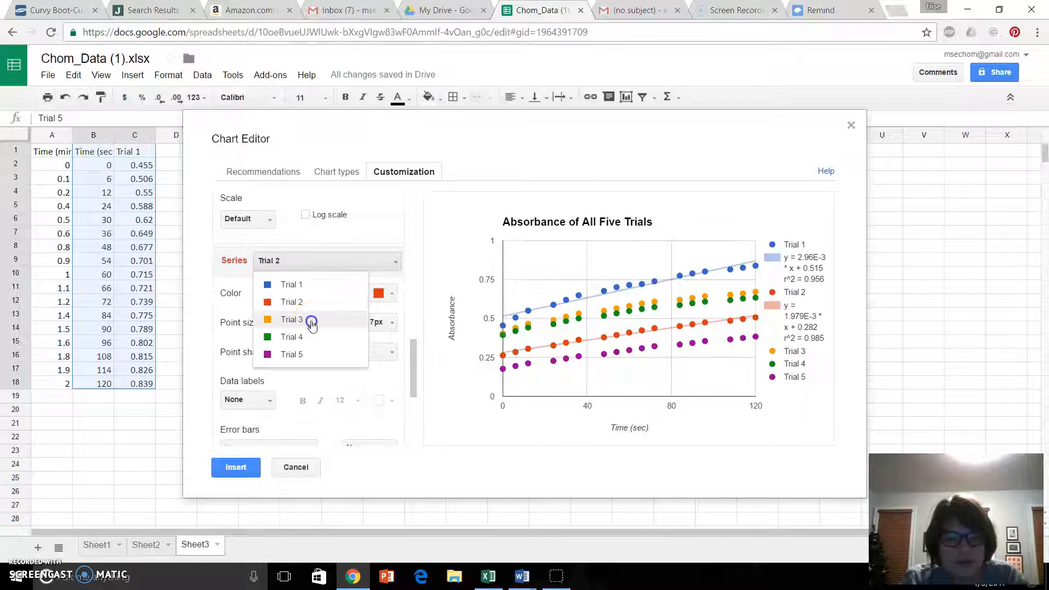
- Add a linear trendline to Trial 3, labelled with its equation and R²
left_click(291, 319)
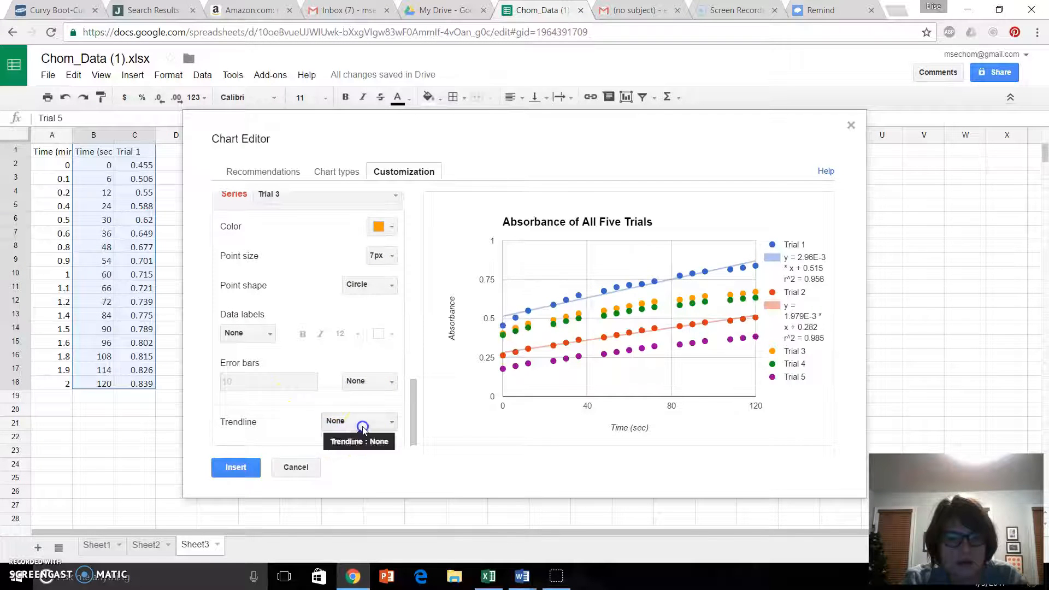
left_click(359, 422)
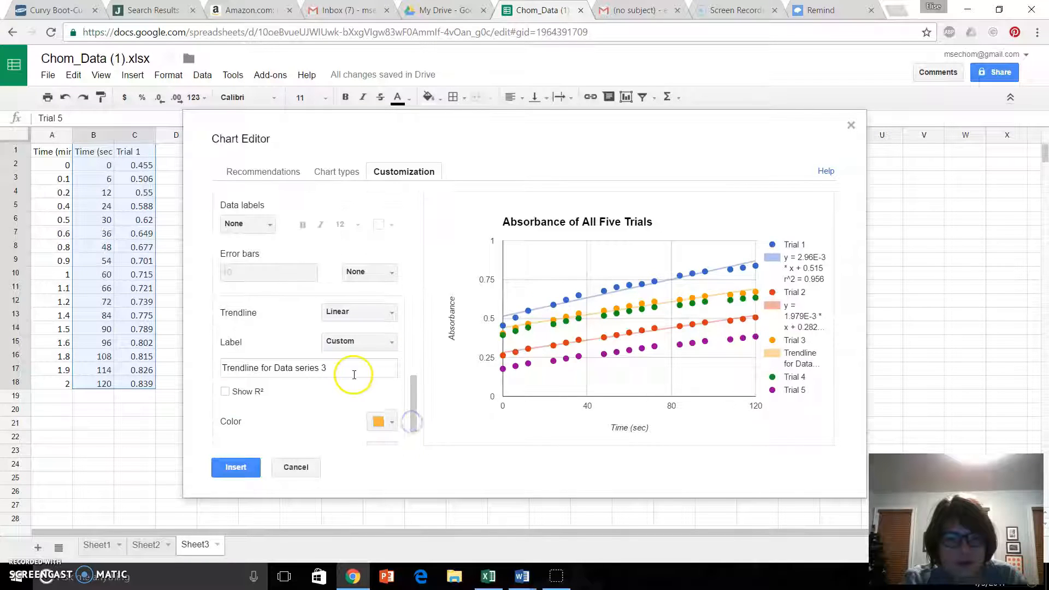
left_click(358, 341)
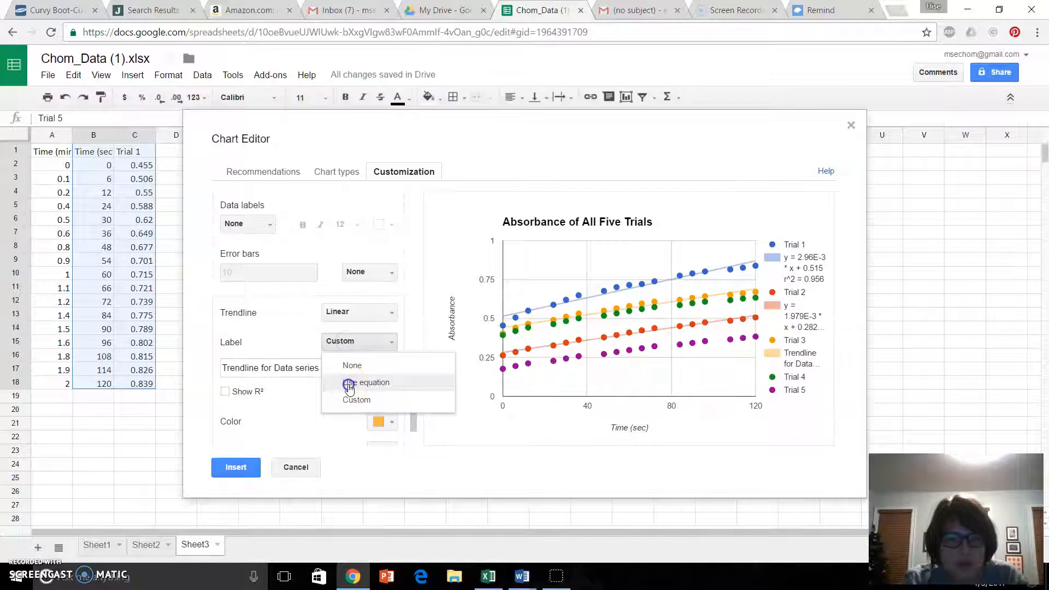
left_click(367, 382)
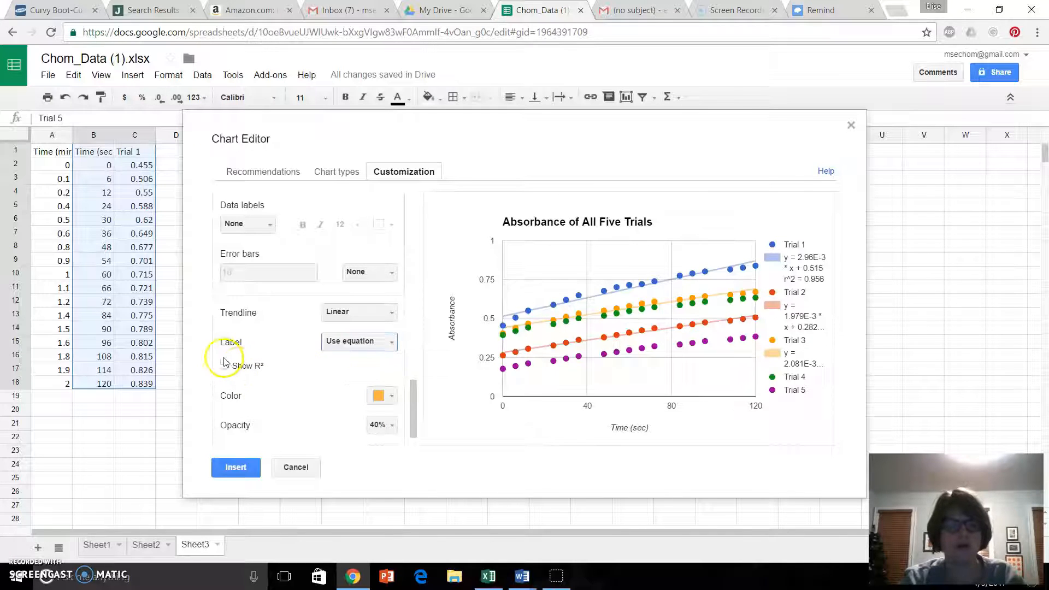
left_click(226, 366)
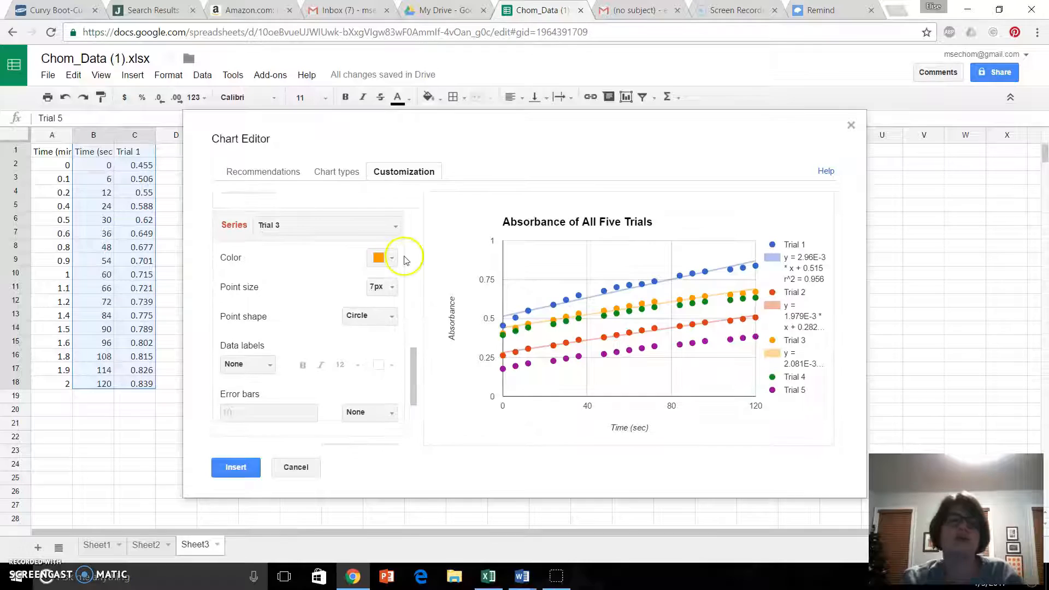
- Add a linear trendline to Trial 4, labelled with its equation (y = 1.936E-3…), with R² shown
left_click(327, 225)
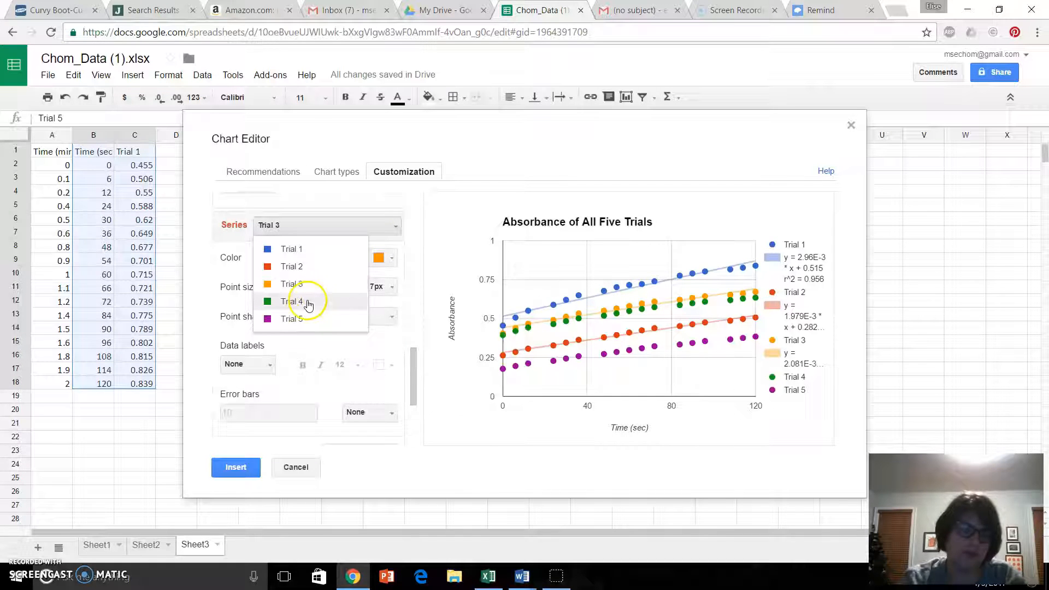
left_click(293, 301)
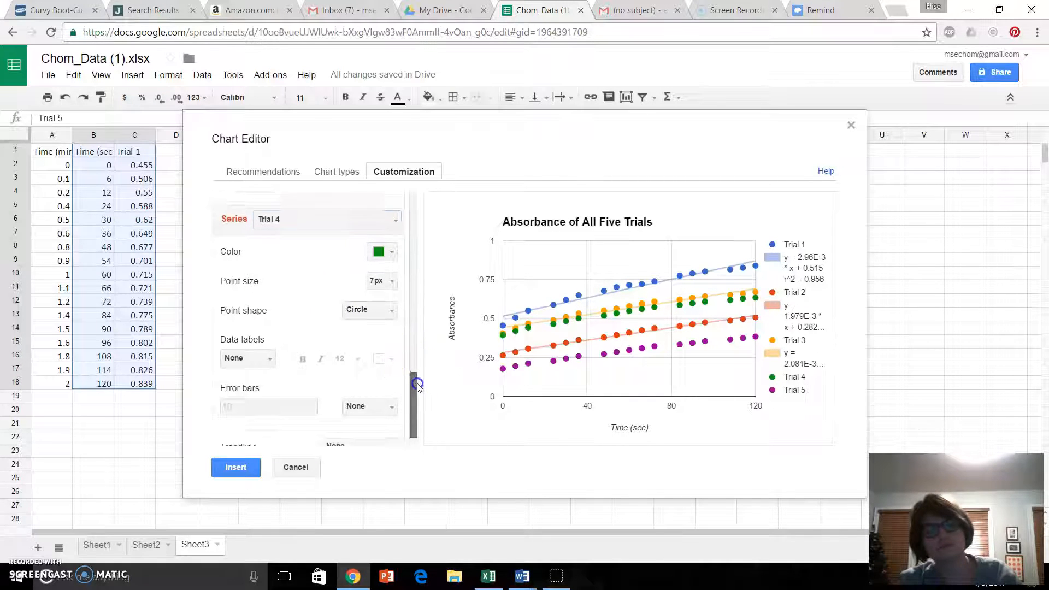
left_click(358, 422)
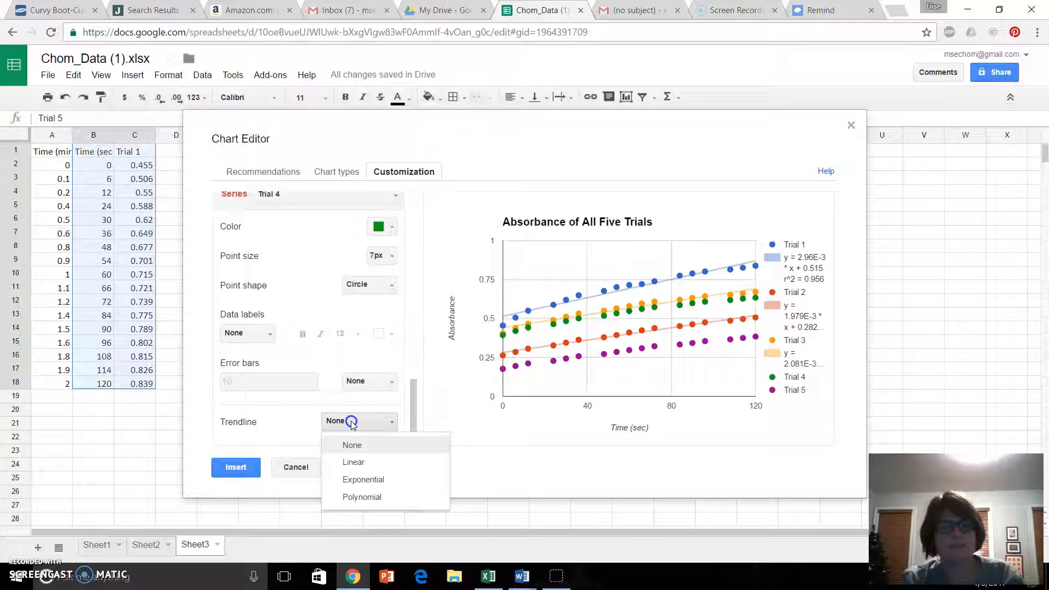
left_click(353, 461)
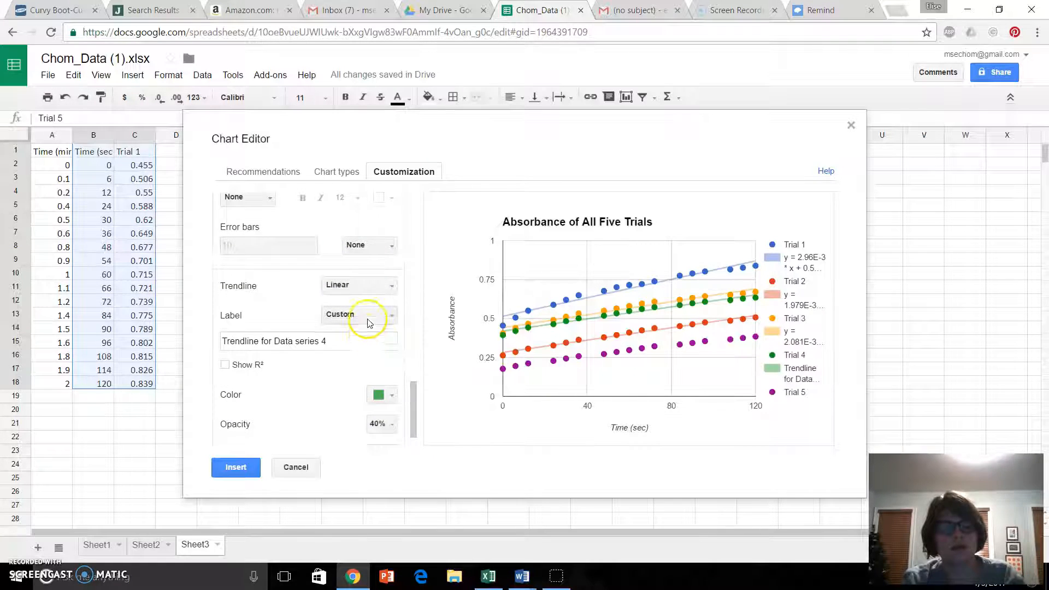
left_click(359, 315)
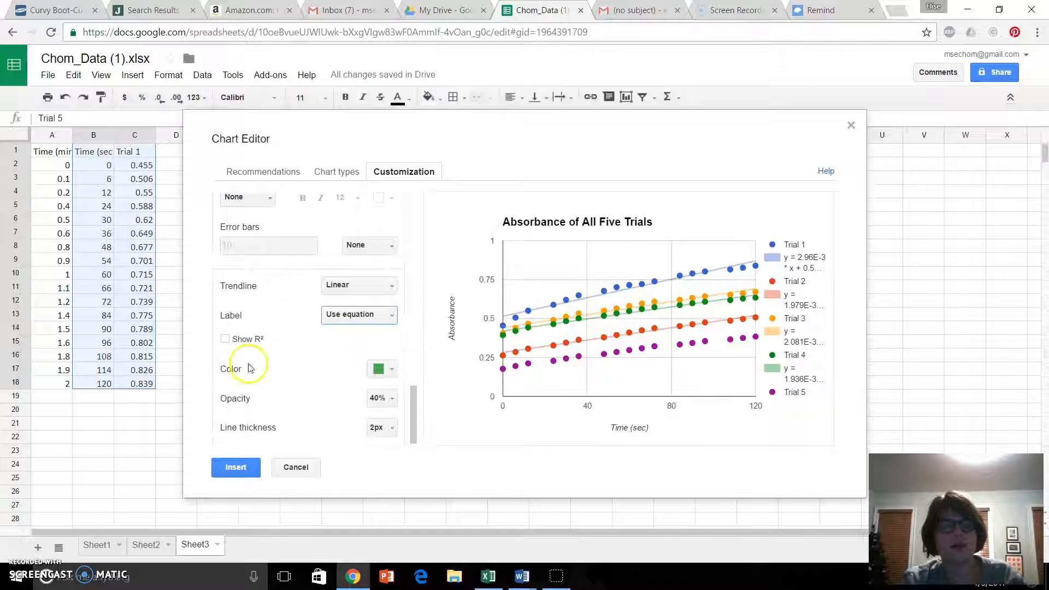
left_click(226, 339)
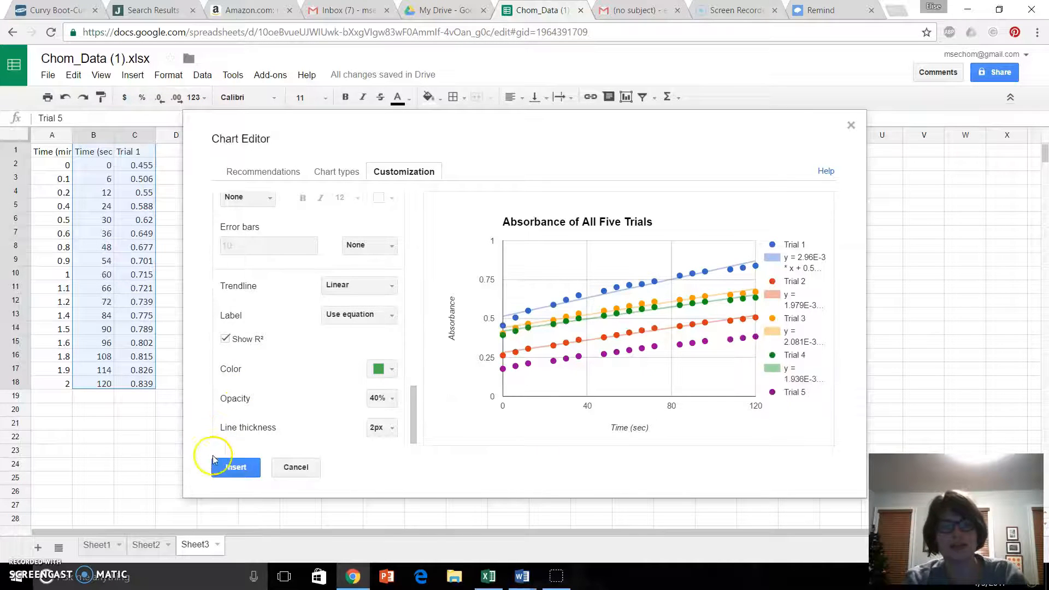
- Insert the scatter chart with Trial 1–4 trendlines onto Sheet3
left_click(235, 467)
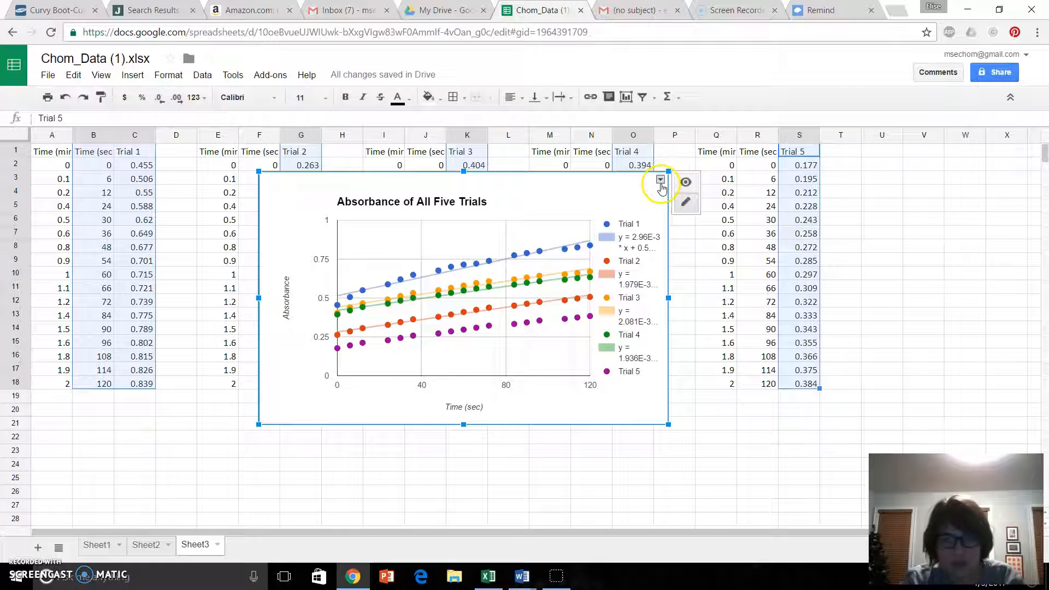
- Reopen Advanced edit and add a linear Trial 5 trendline labelled with its equation and R²
left_click(660, 180)
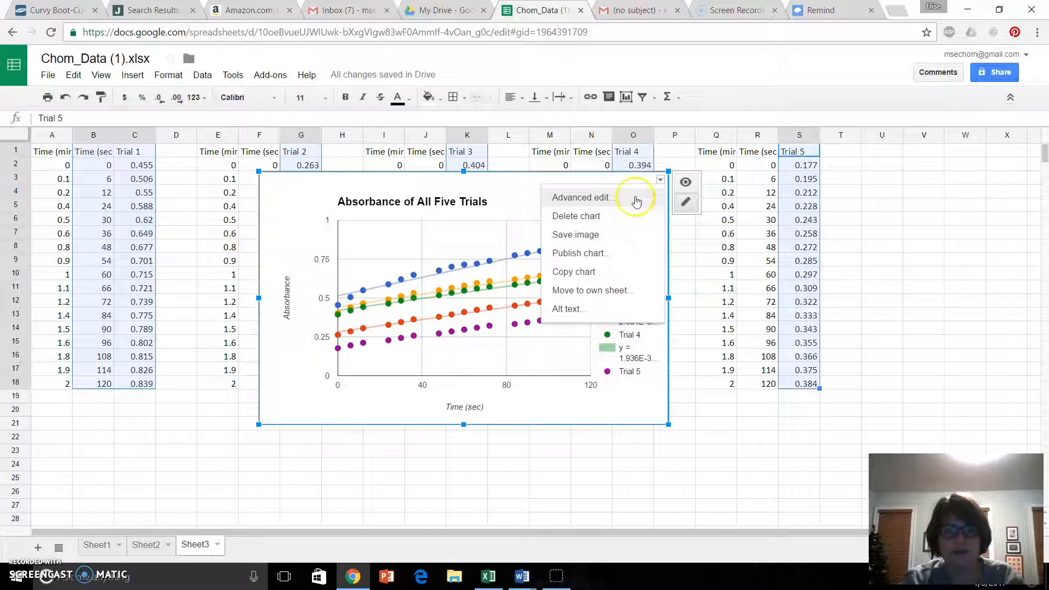
mouse_move(591, 308)
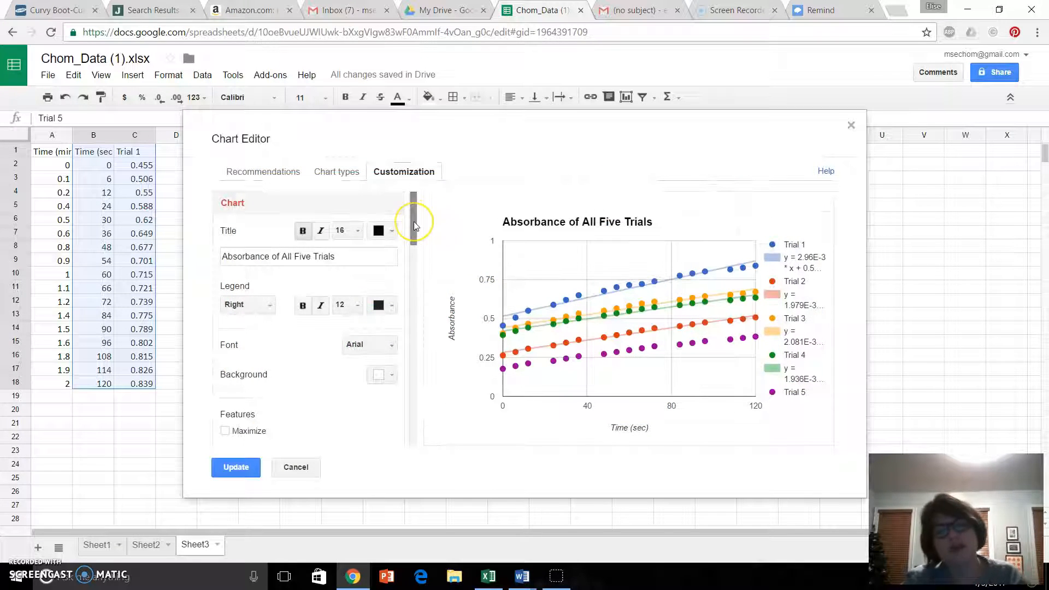
left_click_drag(413, 221, 413, 391)
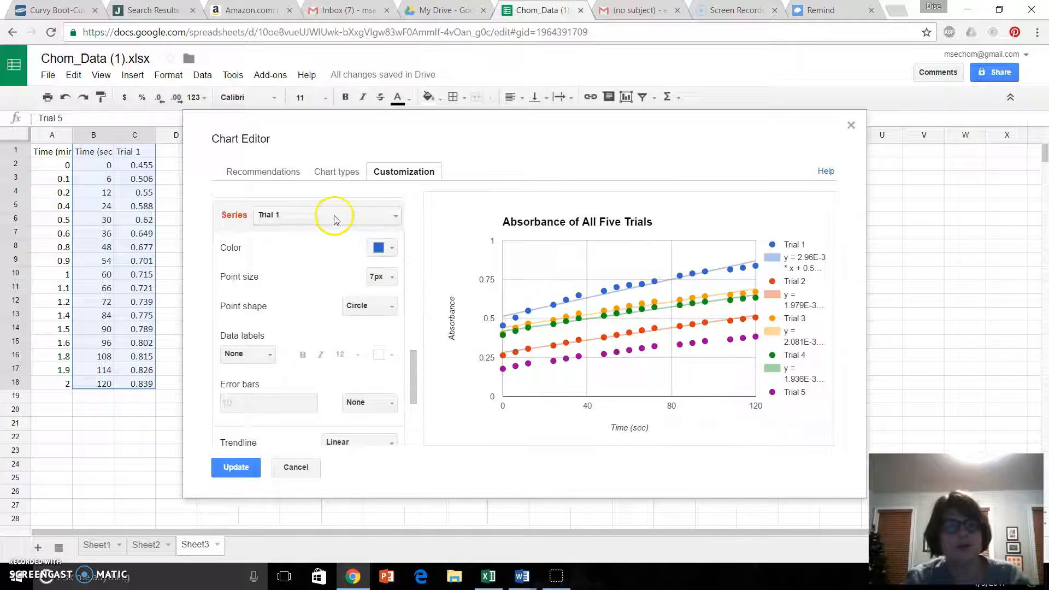
left_click(327, 215)
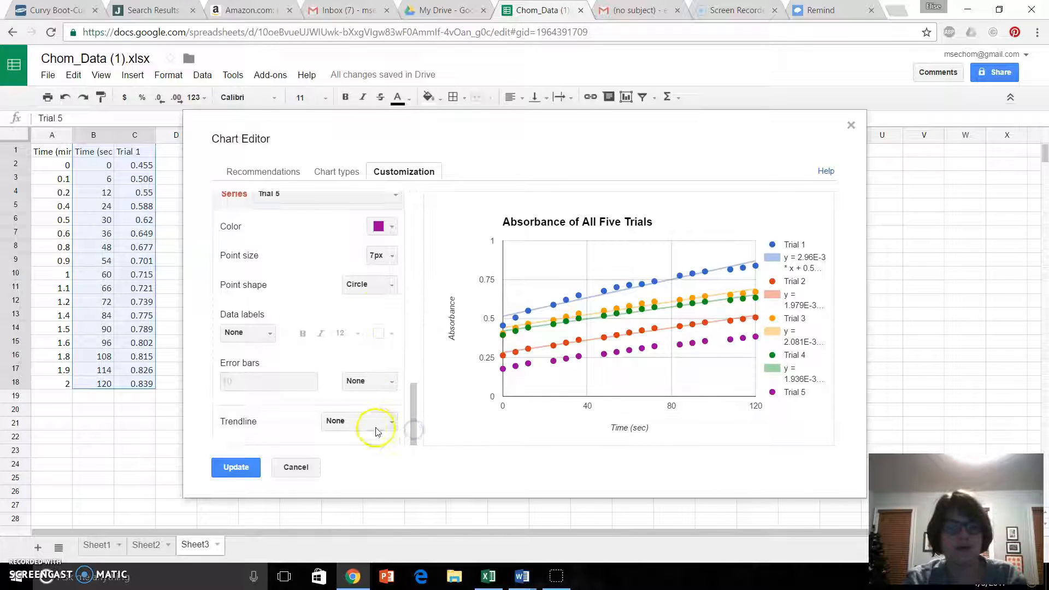
left_click(358, 421)
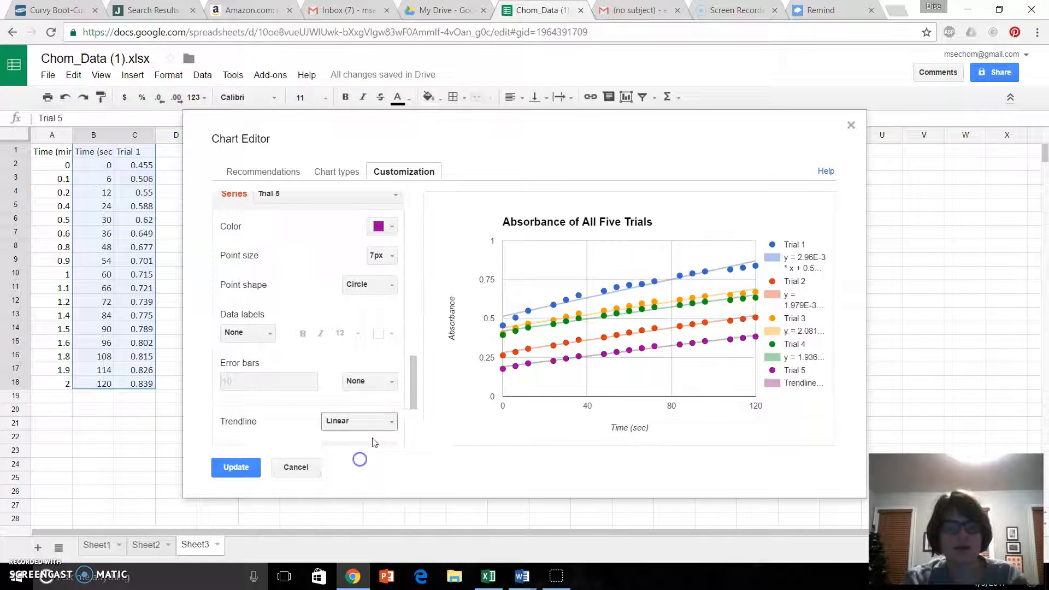
scroll("down", 3)
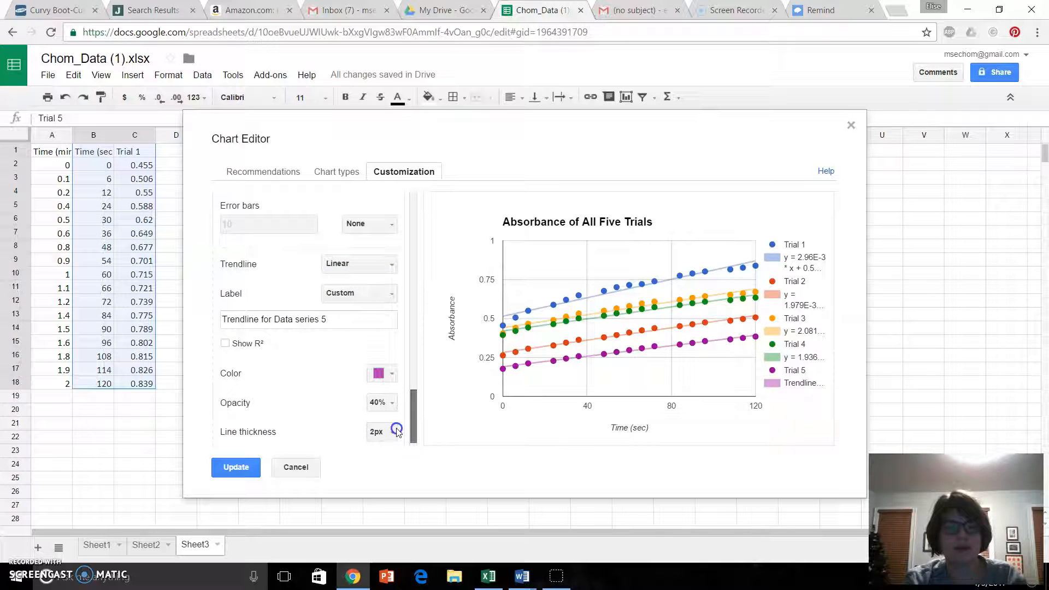
left_click(358, 293)
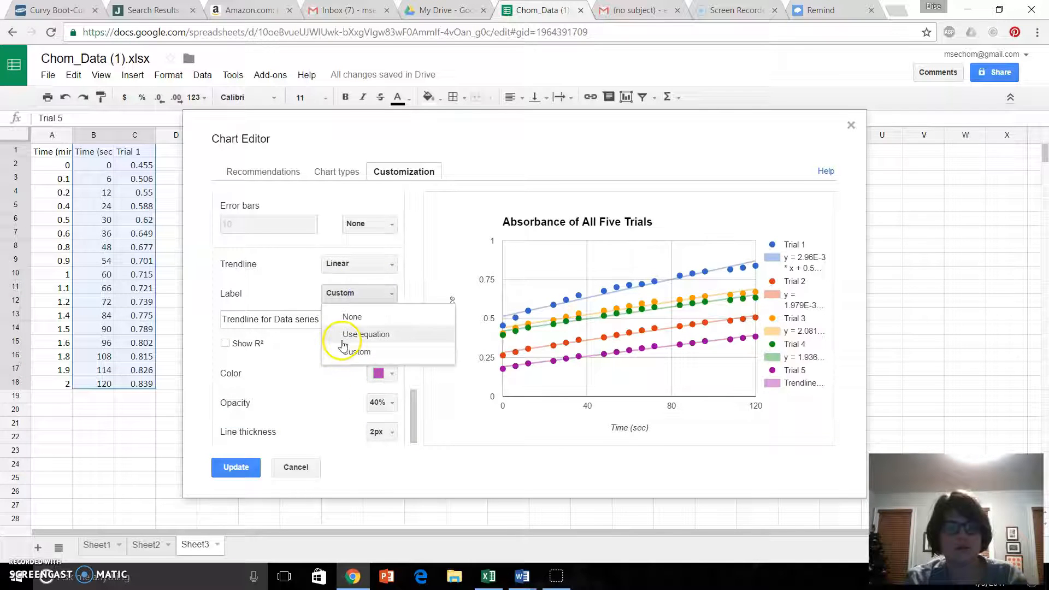
left_click(366, 334)
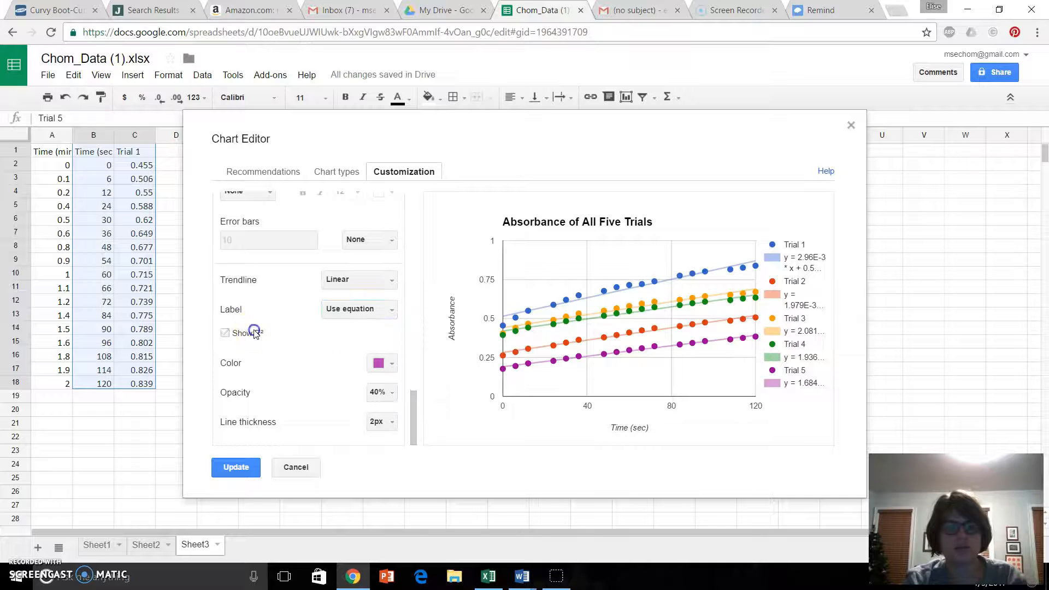
left_click(236, 468)
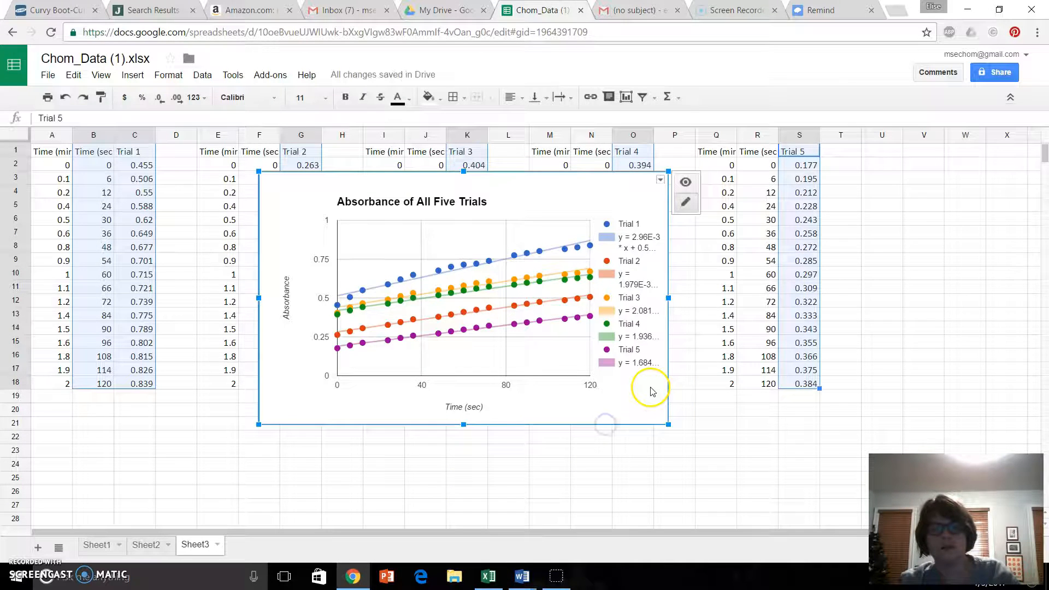
- Drag the chart's corner handle twice to enlarge it across Sheet3
left_click_drag(667, 423, 701, 445)
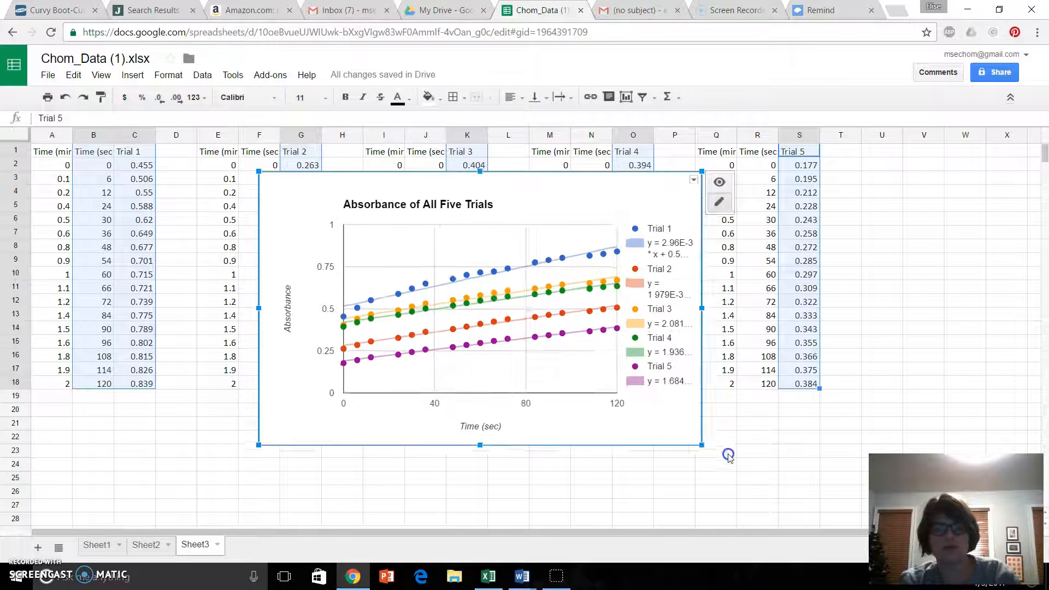
left_click_drag(701, 445, 803, 514)
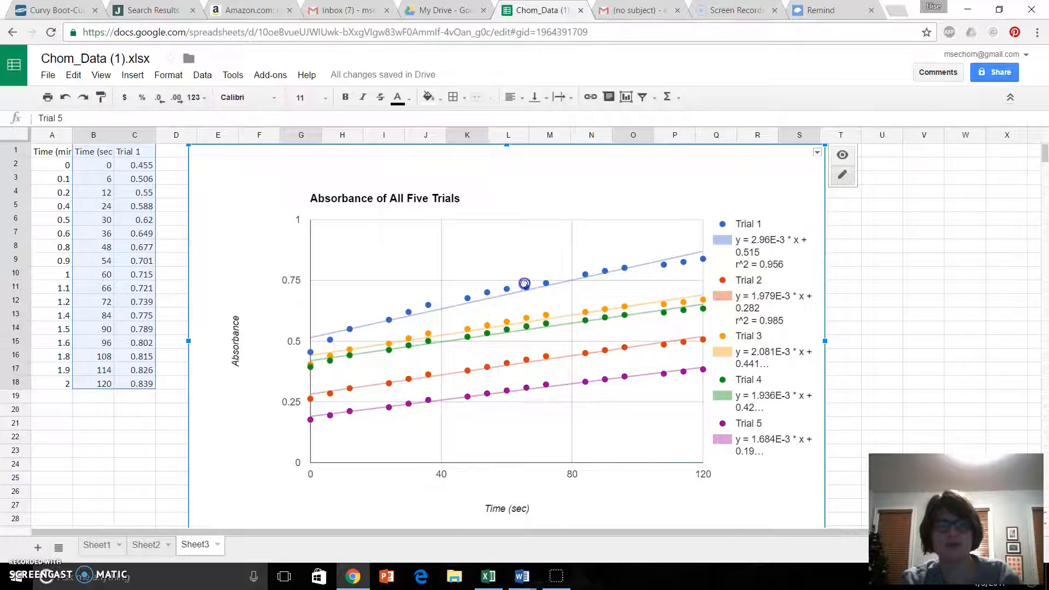
- Select the plot area and use Move & Resize to shrink it leftward
left_click(524, 283)
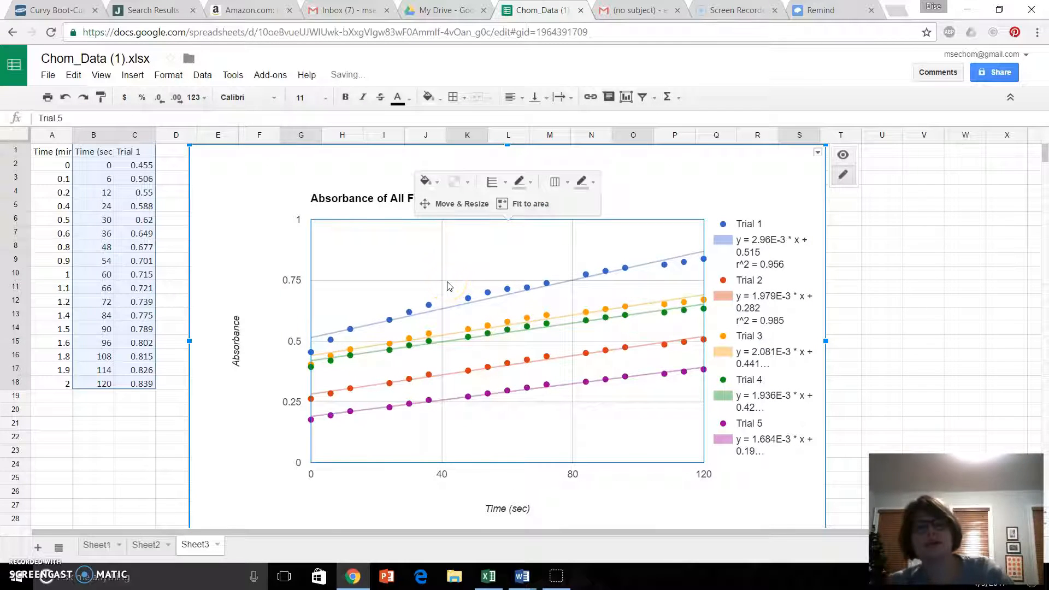
mouse_move(703, 177)
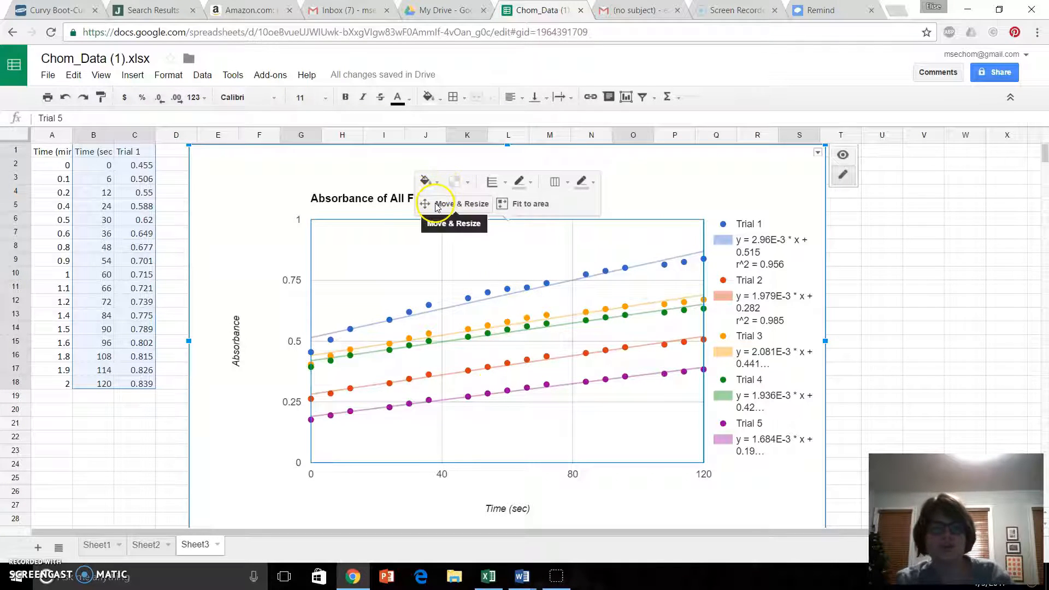
left_click(454, 204)
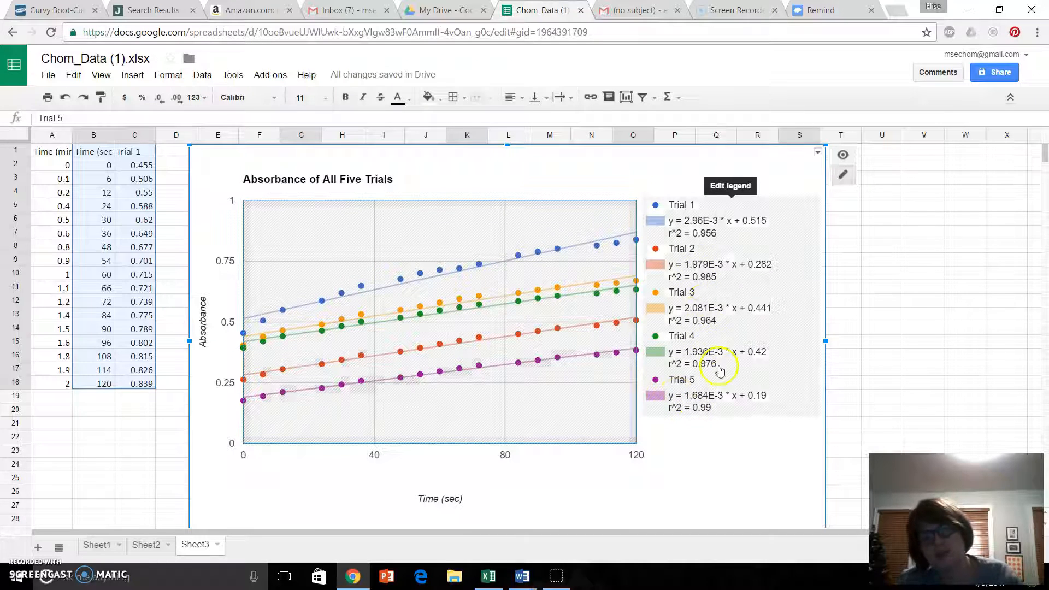
mouse_move(730, 311)
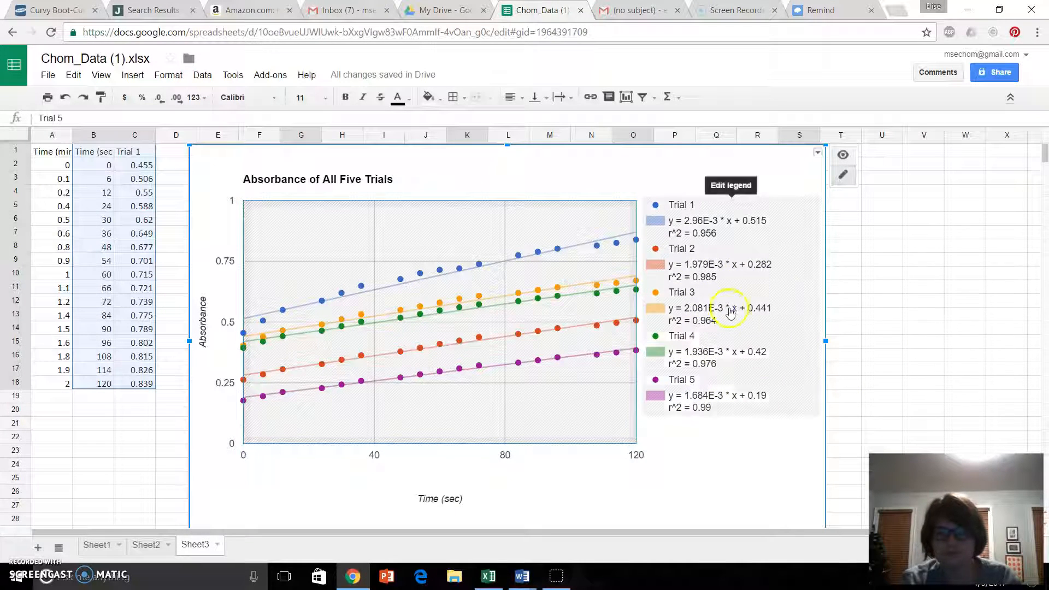
- Set the legend font size to 14 and drag the chart taller down the sheet
left_click(698, 181)
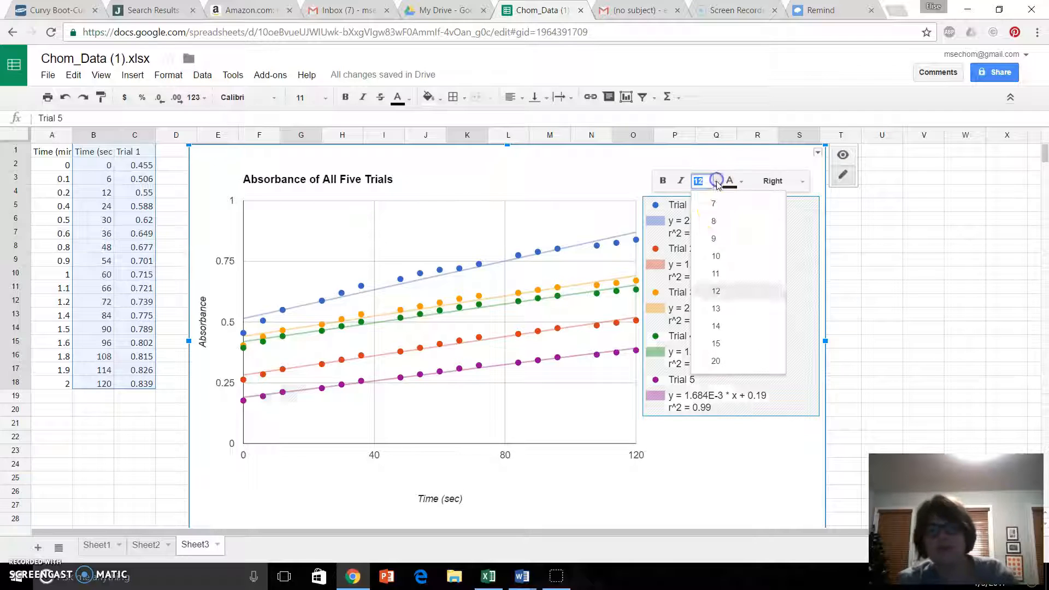
left_click(715, 326)
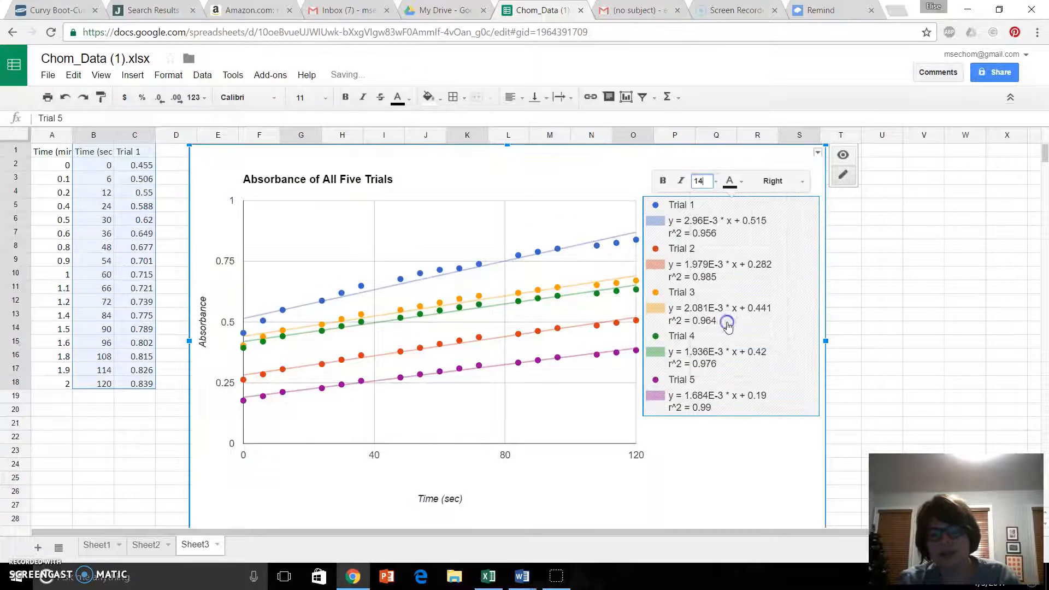
left_click(739, 459)
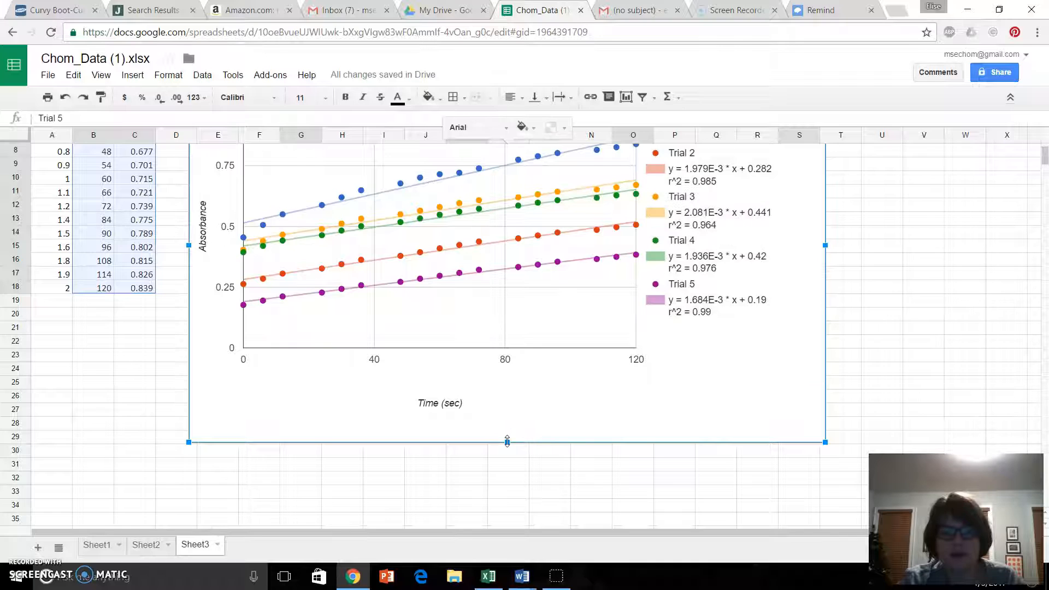
left_click_drag(506, 442, 504, 436)
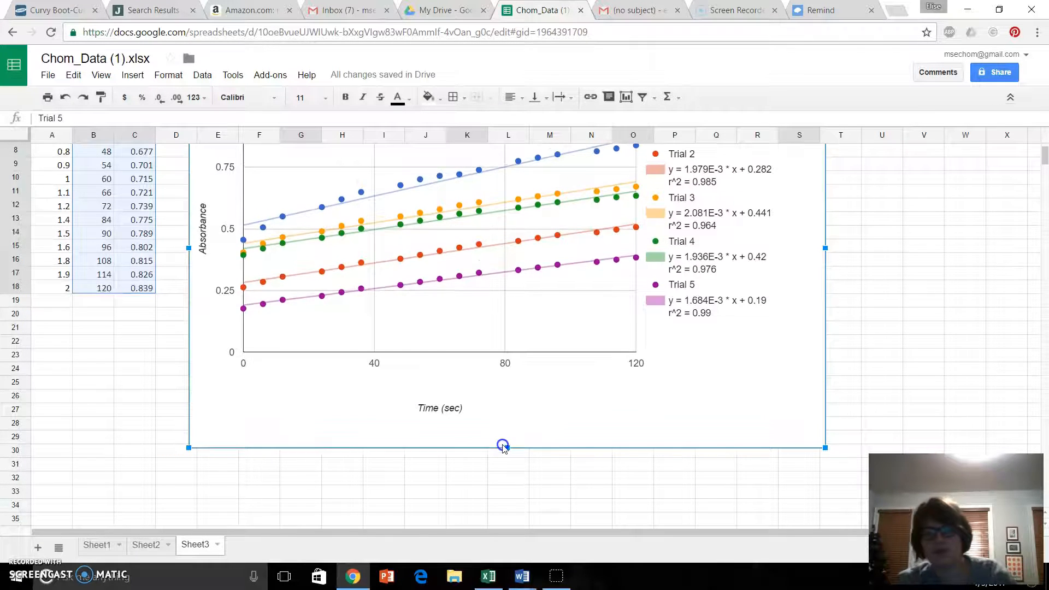
left_click(1007, 272)
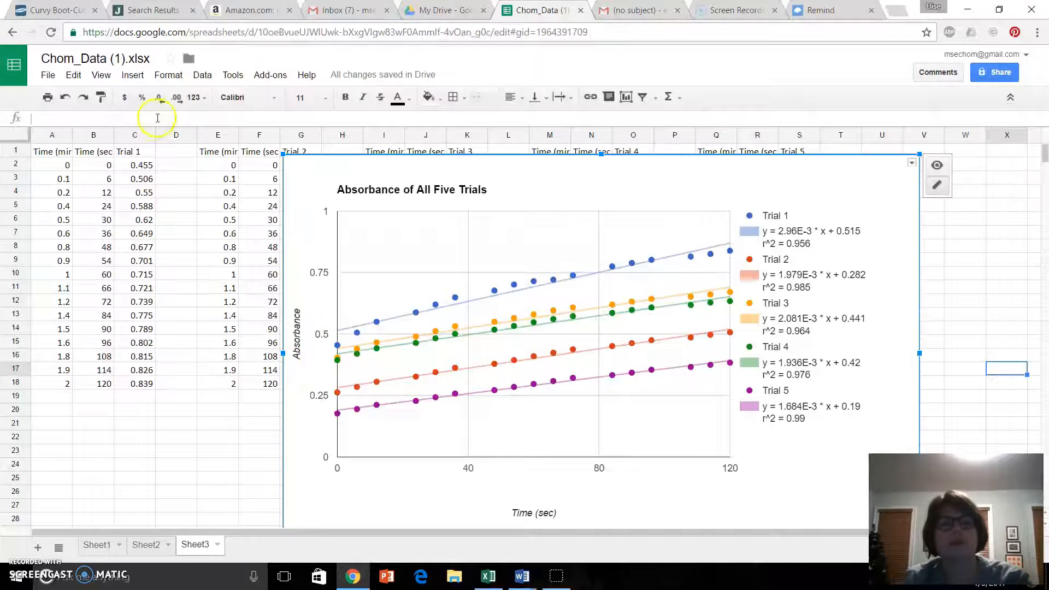
- Deselect the chart and select the first three seconds values in column B to clear them
left_click(93, 165)
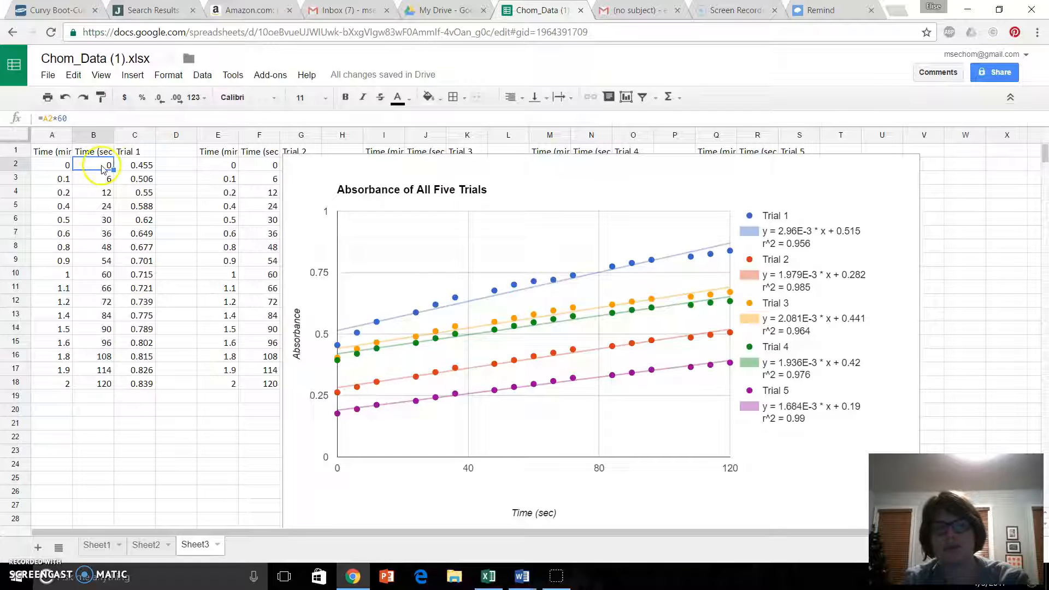
left_click(93, 179)
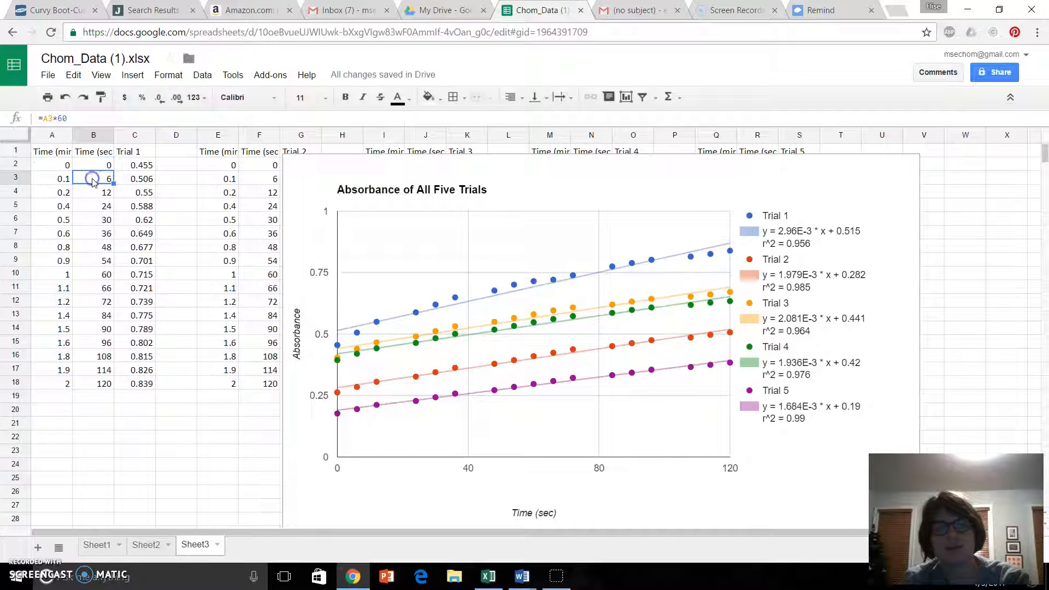
left_click(93, 164)
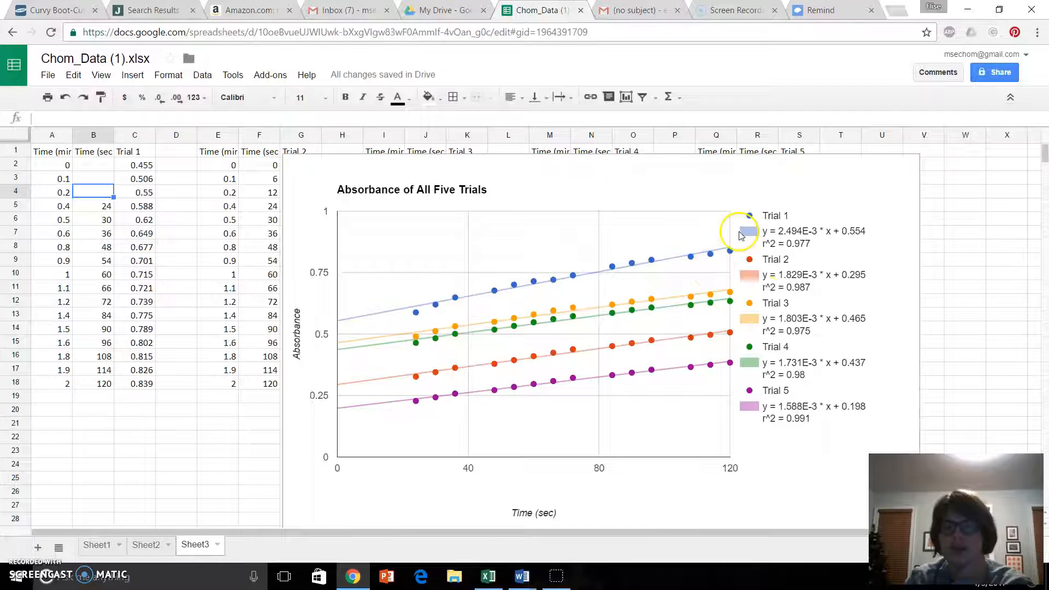
mouse_move(756, 448)
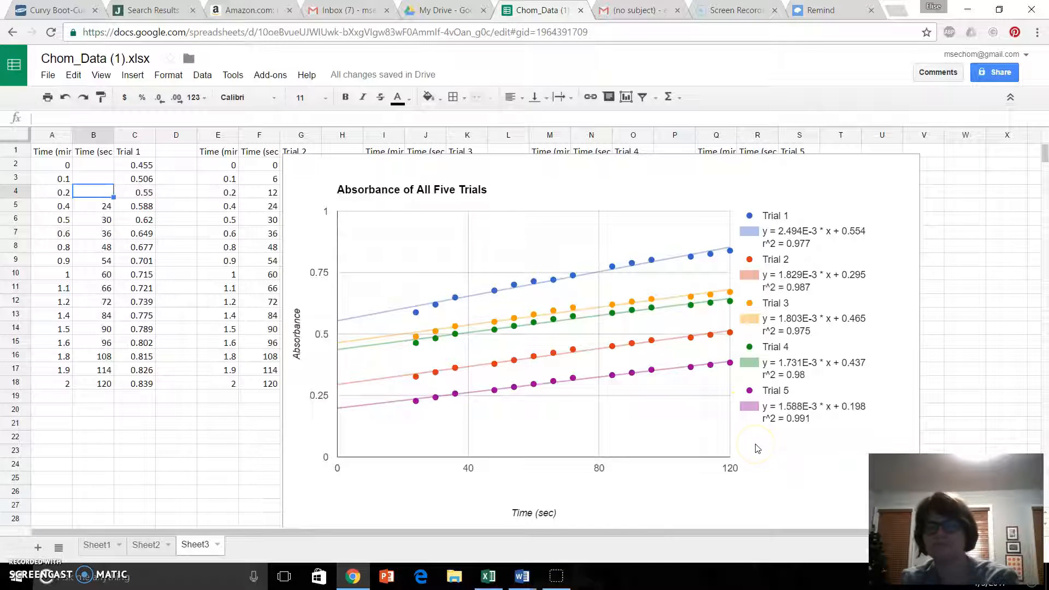
mouse_move(734, 232)
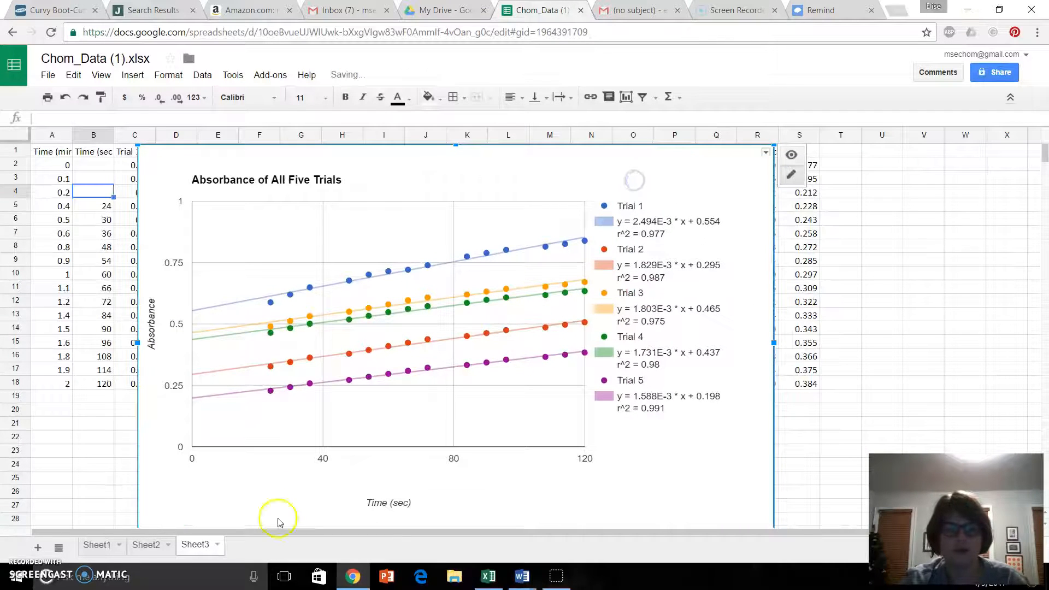
- Switch to Sheet2 and scroll to the refitted chart and rate table
left_click(146, 544)
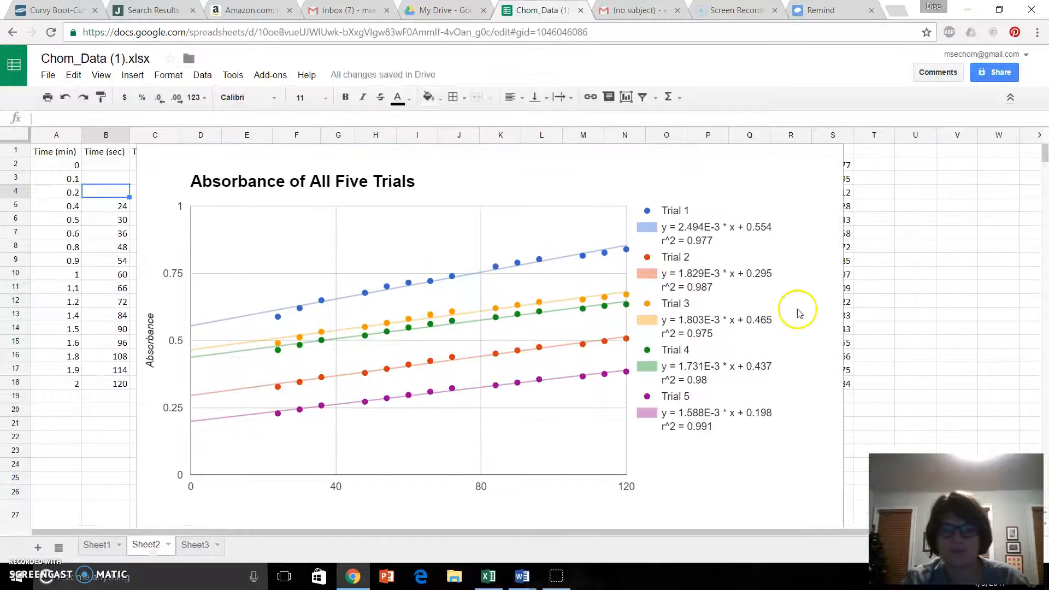
mouse_move(843, 304)
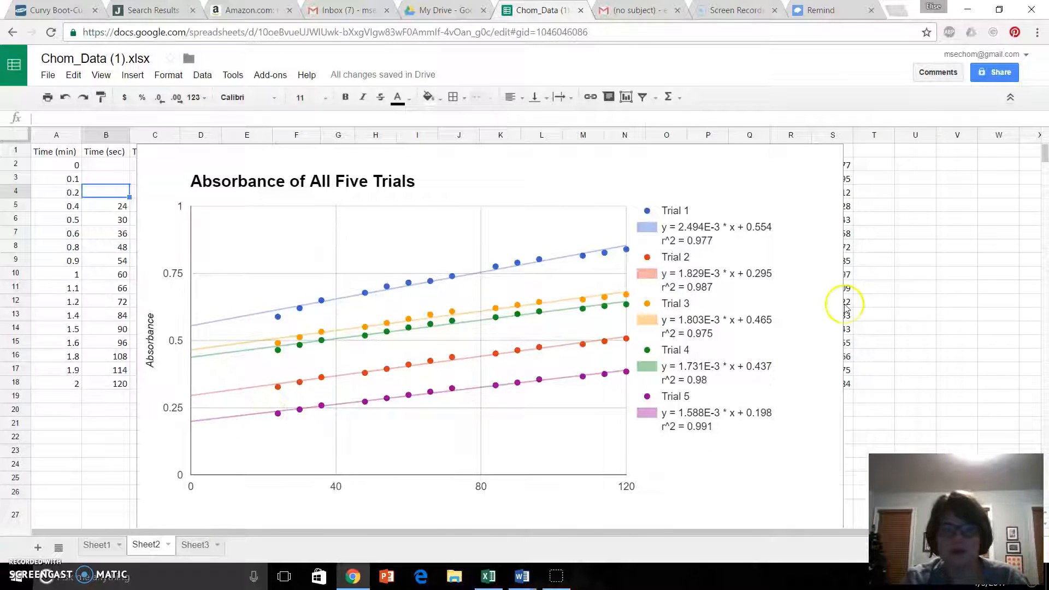
scroll("down", 3)
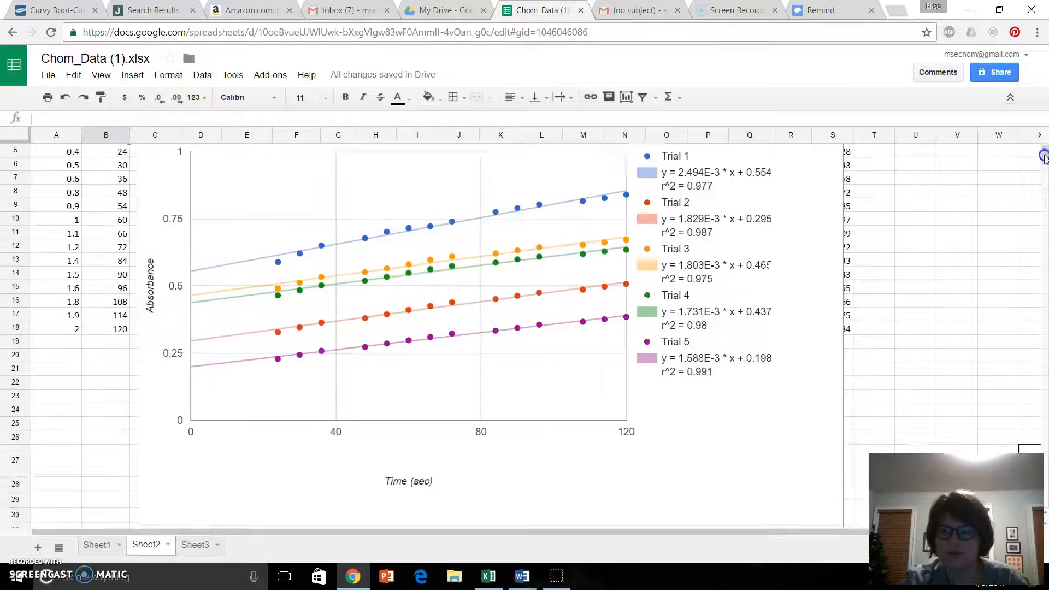
scroll("down", 3)
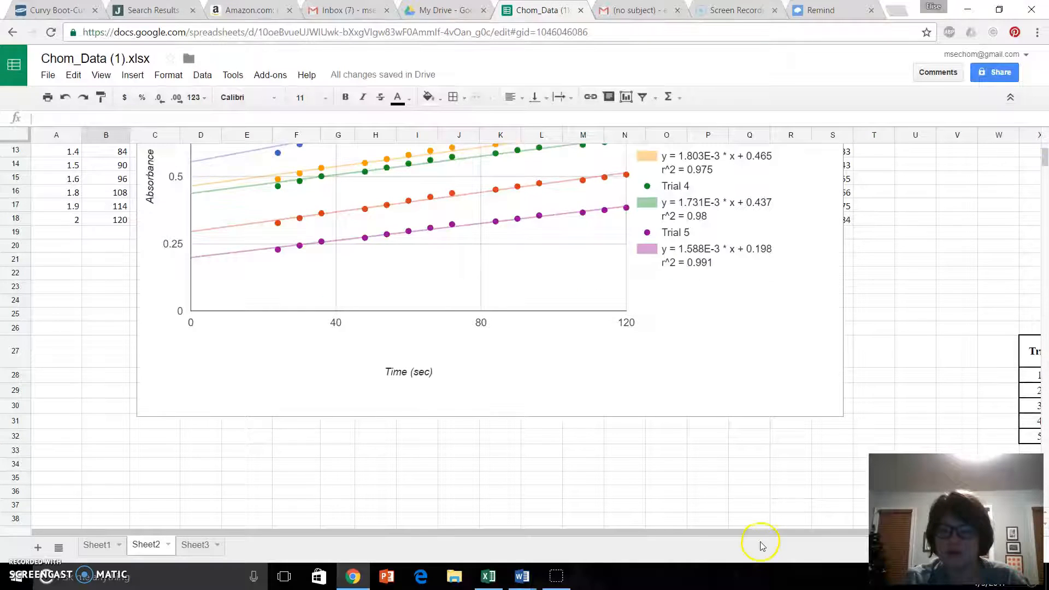
scroll("right", 3)
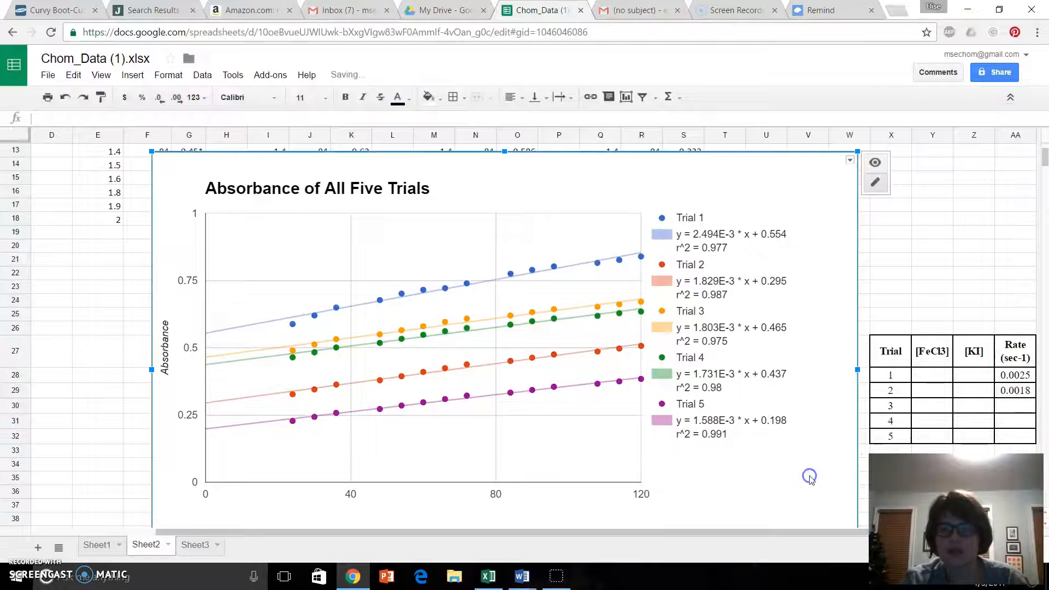
- Enter 0.0018 as Trial 3's rate in cell AA30 of the rate table
left_click(1016, 375)
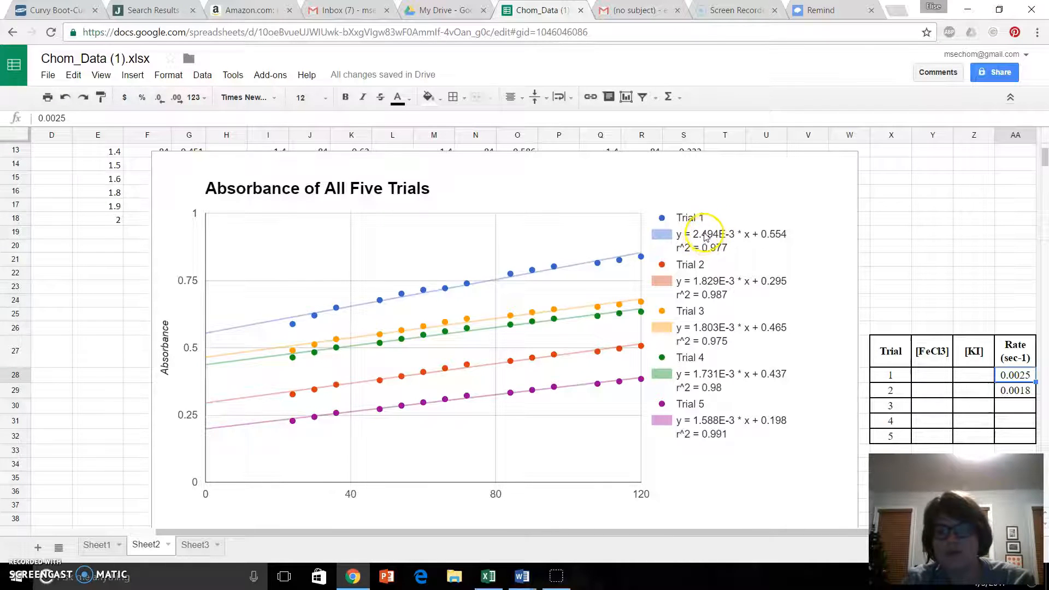
mouse_move(706, 235)
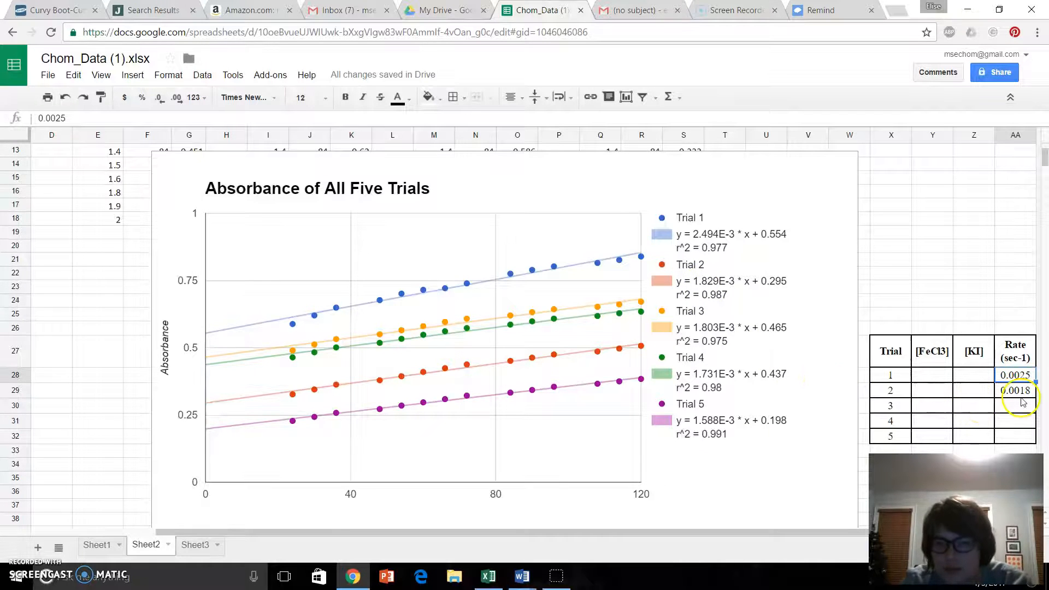
left_click(1015, 405)
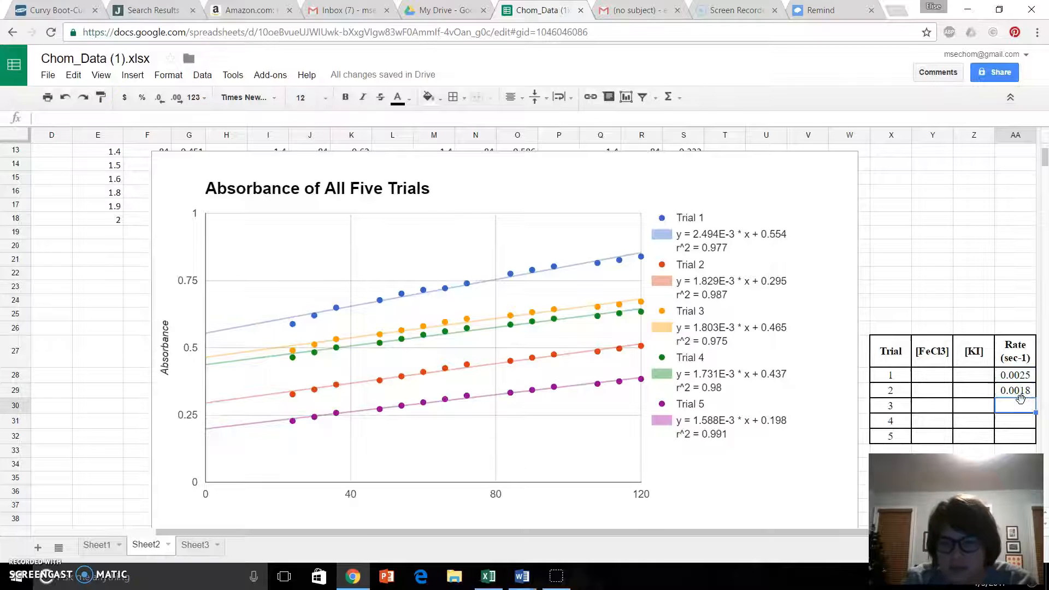
type("0.0018")
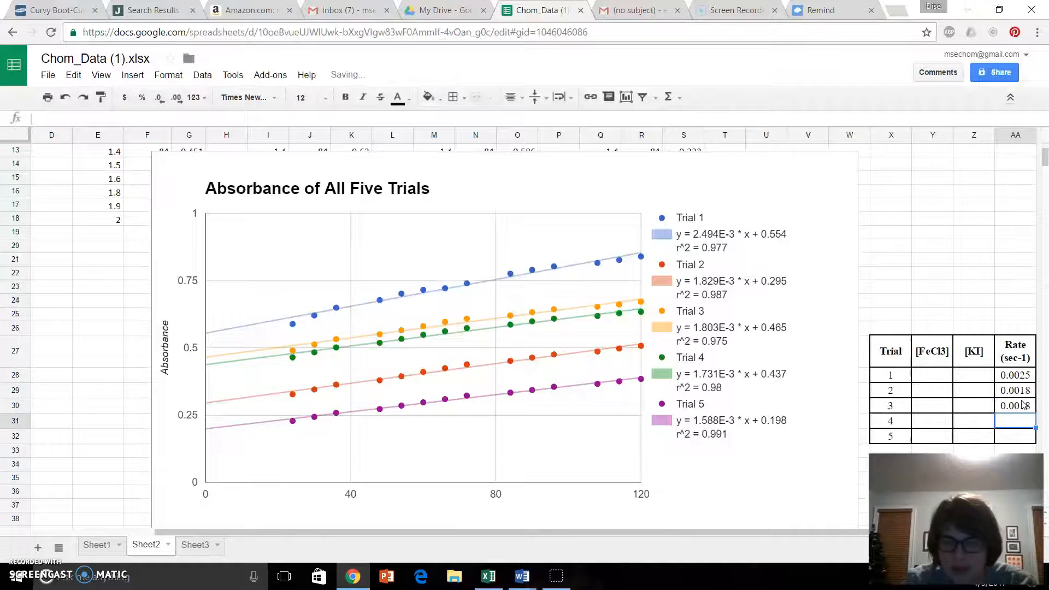
type("0.")
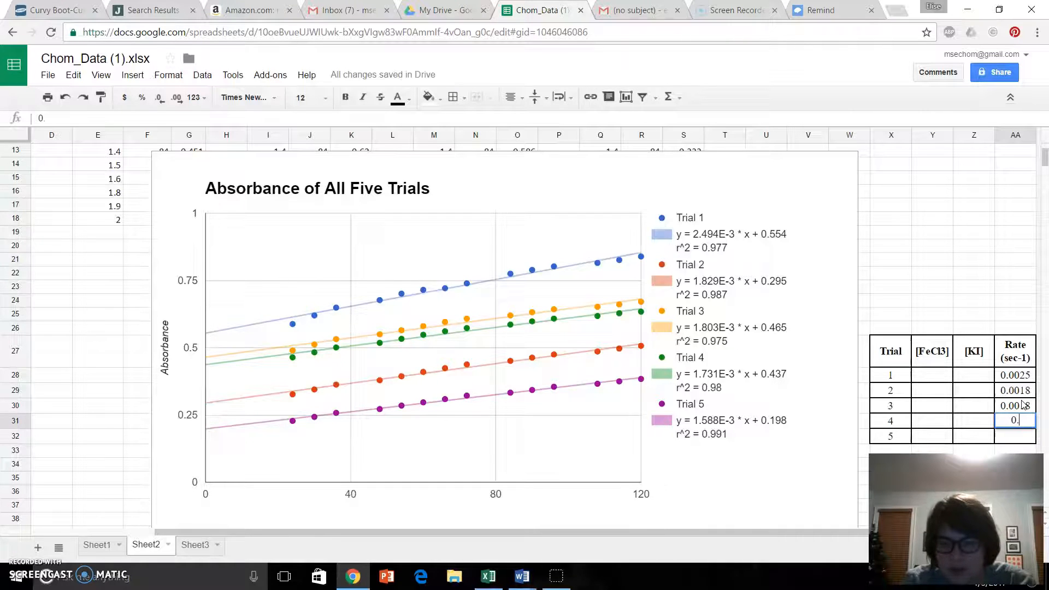